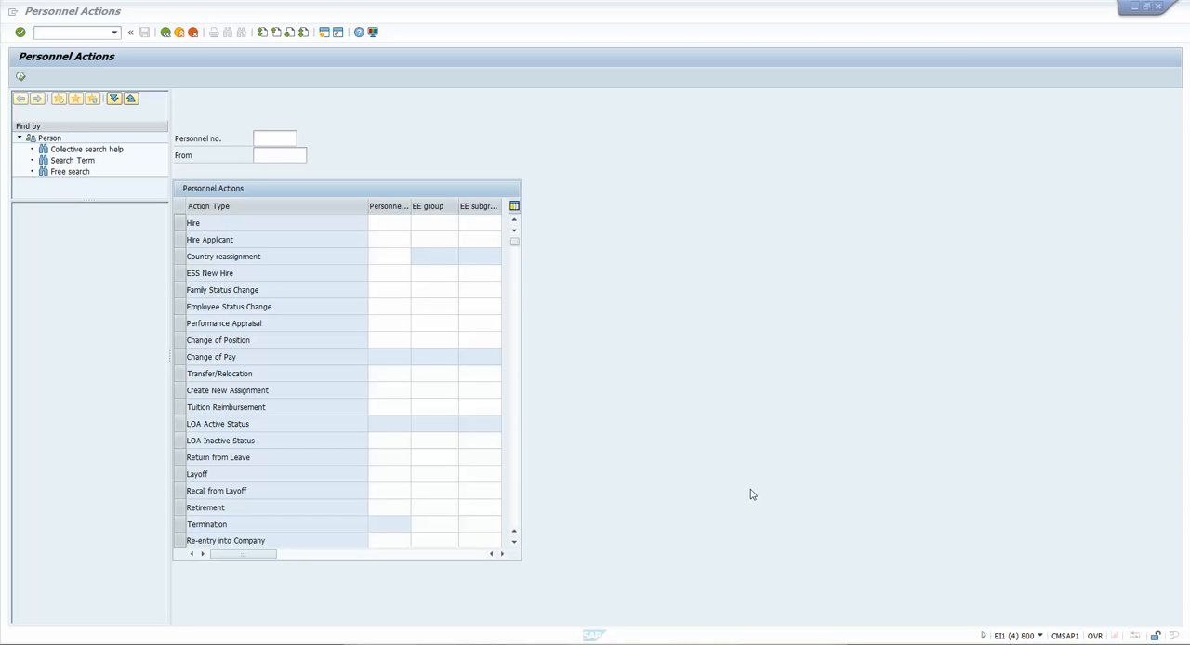
pyautogui.moveTo(627, 86)
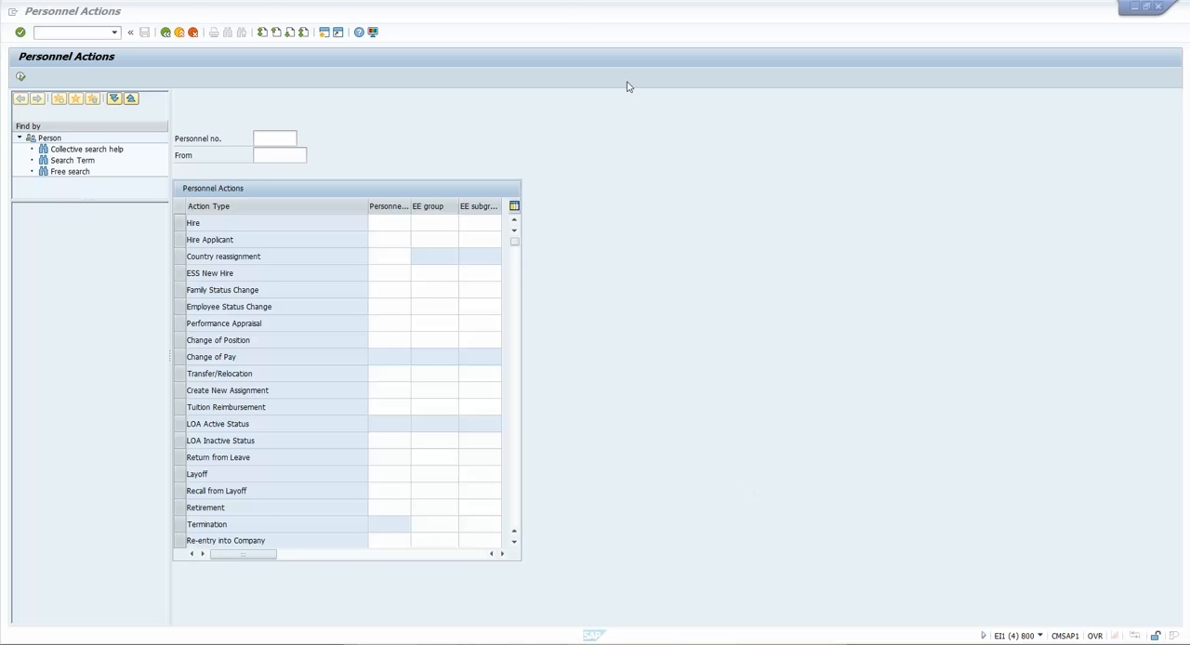
# Switch to the Display IMG session and view Personnel Administration's Actions customizing activities.
pyautogui.click(274, 137)
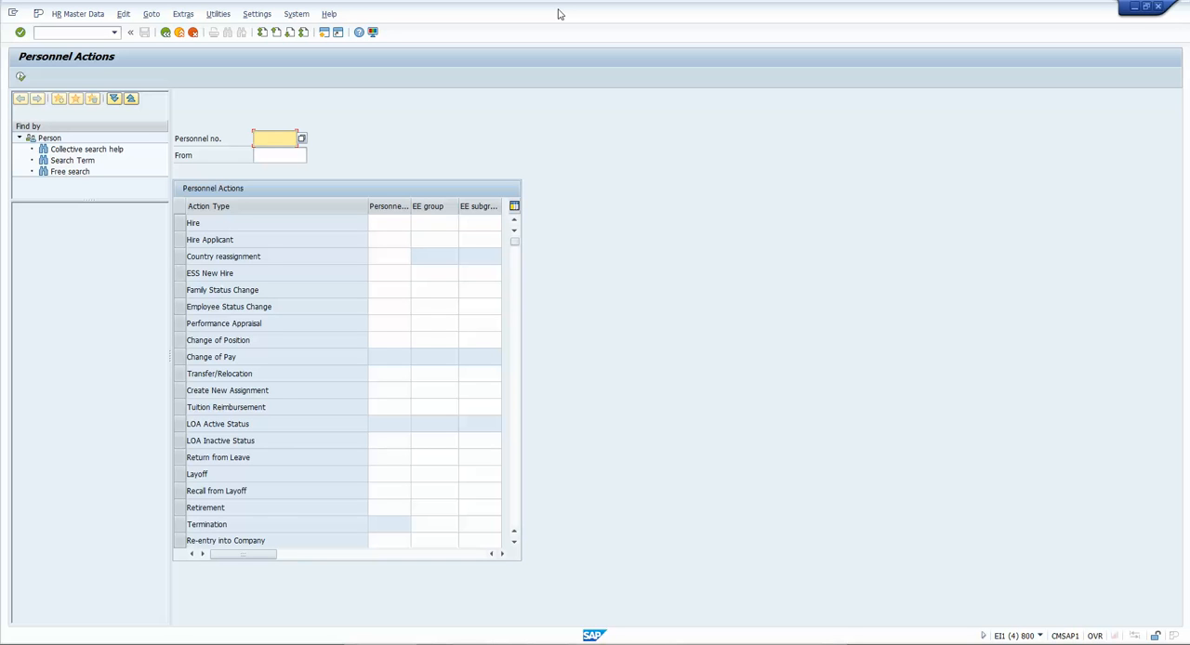
pyautogui.moveTo(335, 156)
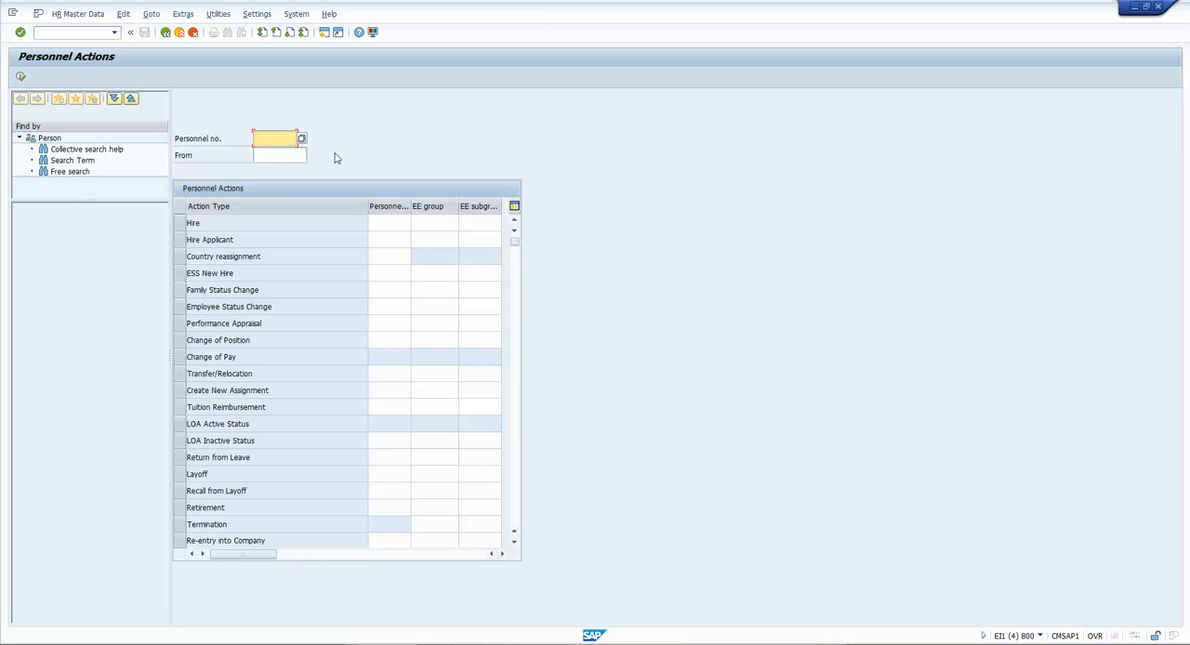
pyautogui.moveTo(195, 190)
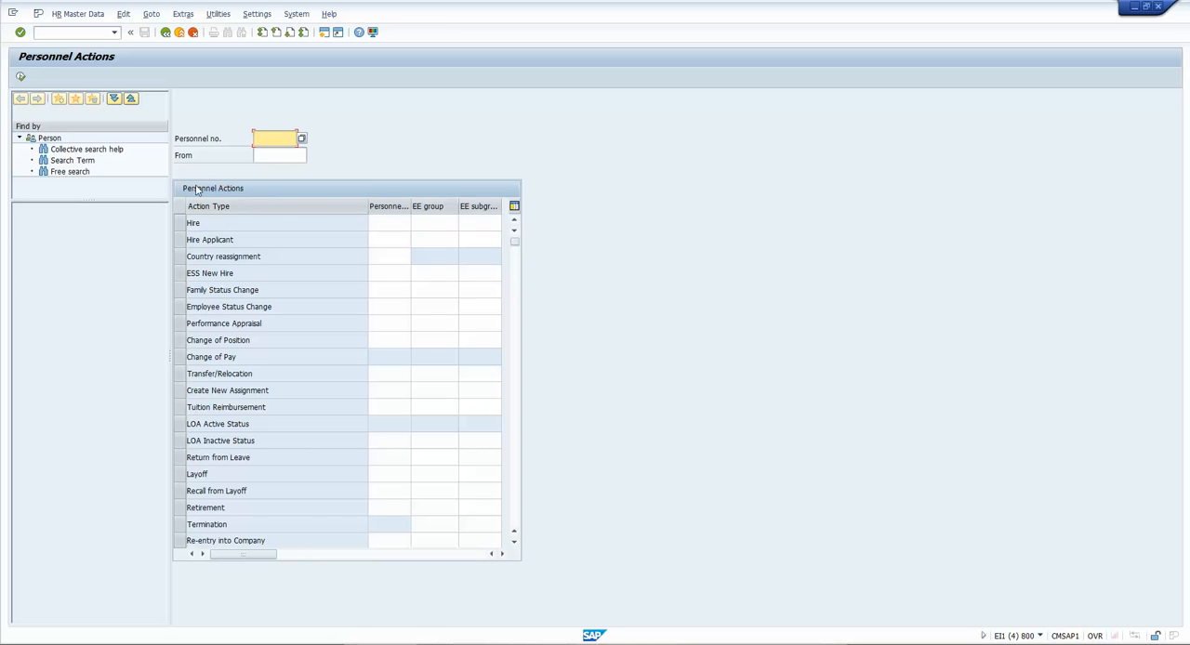
pyautogui.moveTo(188, 211)
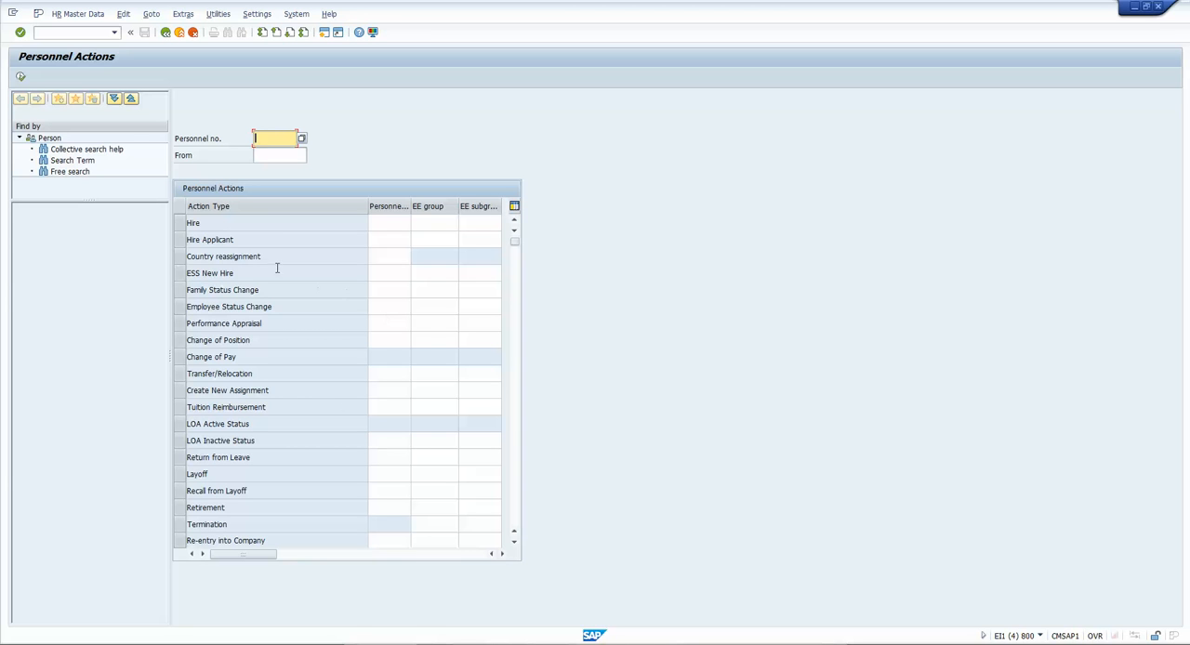
pyautogui.moveTo(278, 268)
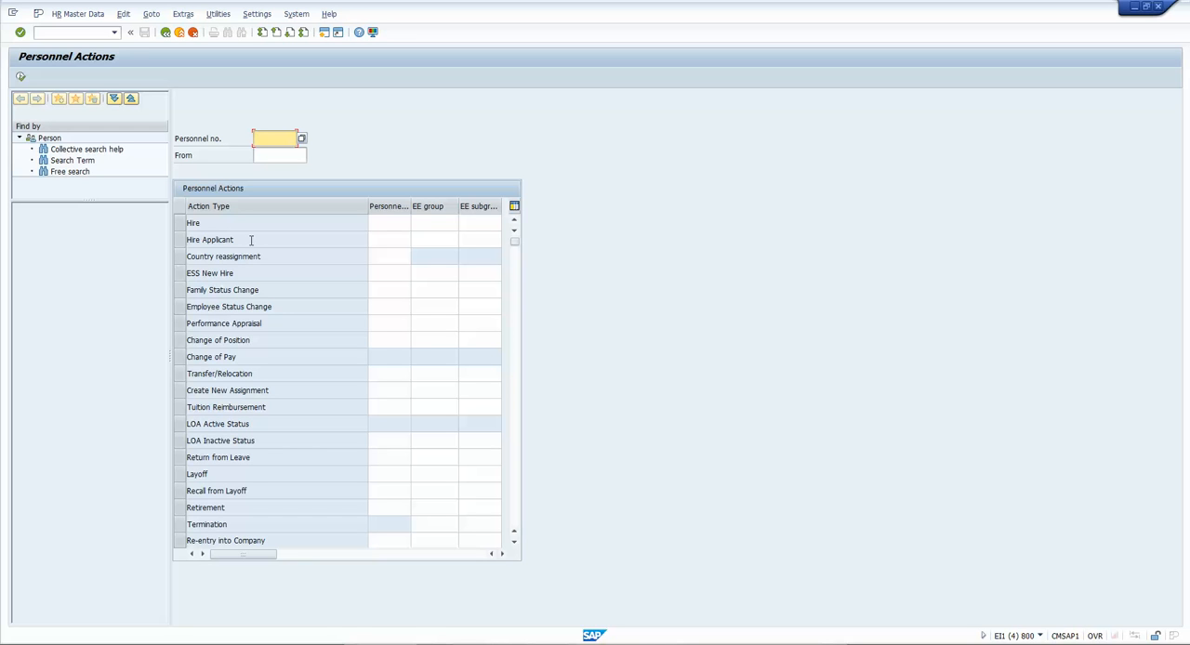
pyautogui.click(272, 137)
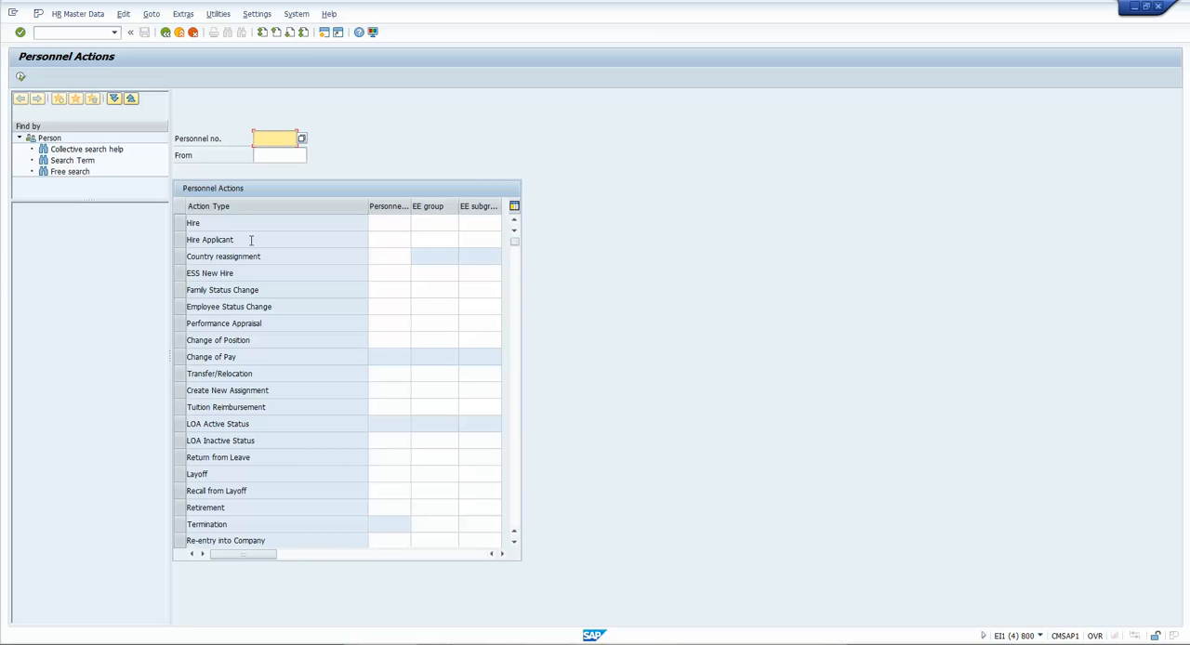
pyautogui.click(275, 138)
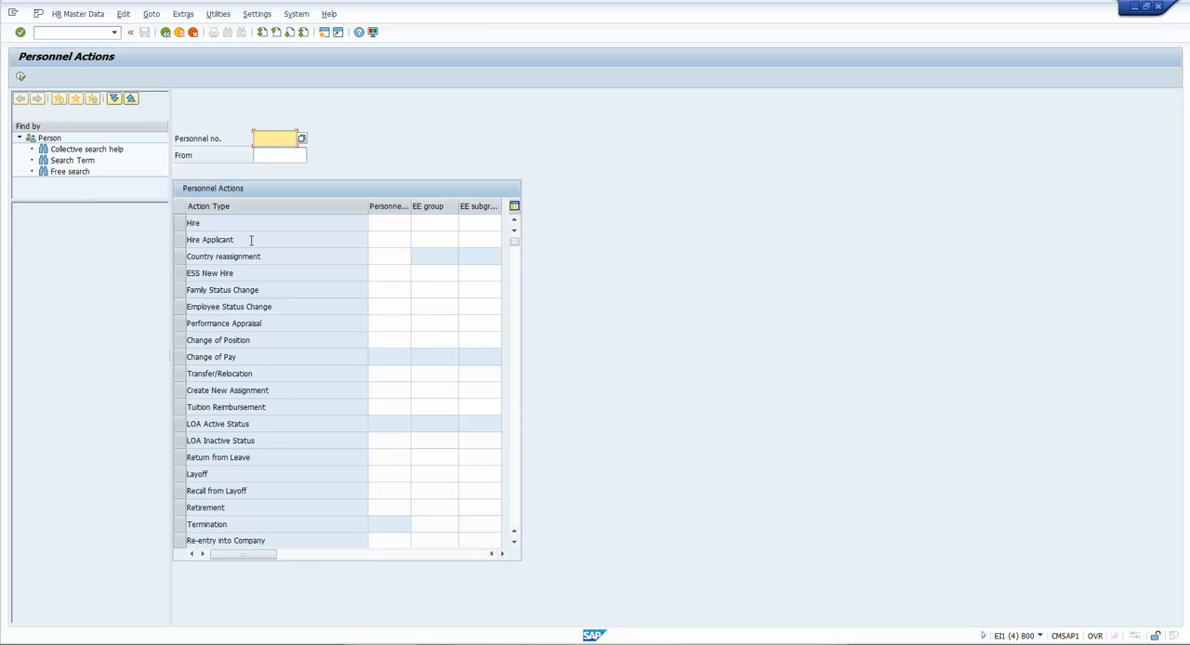
pyautogui.click(274, 137)
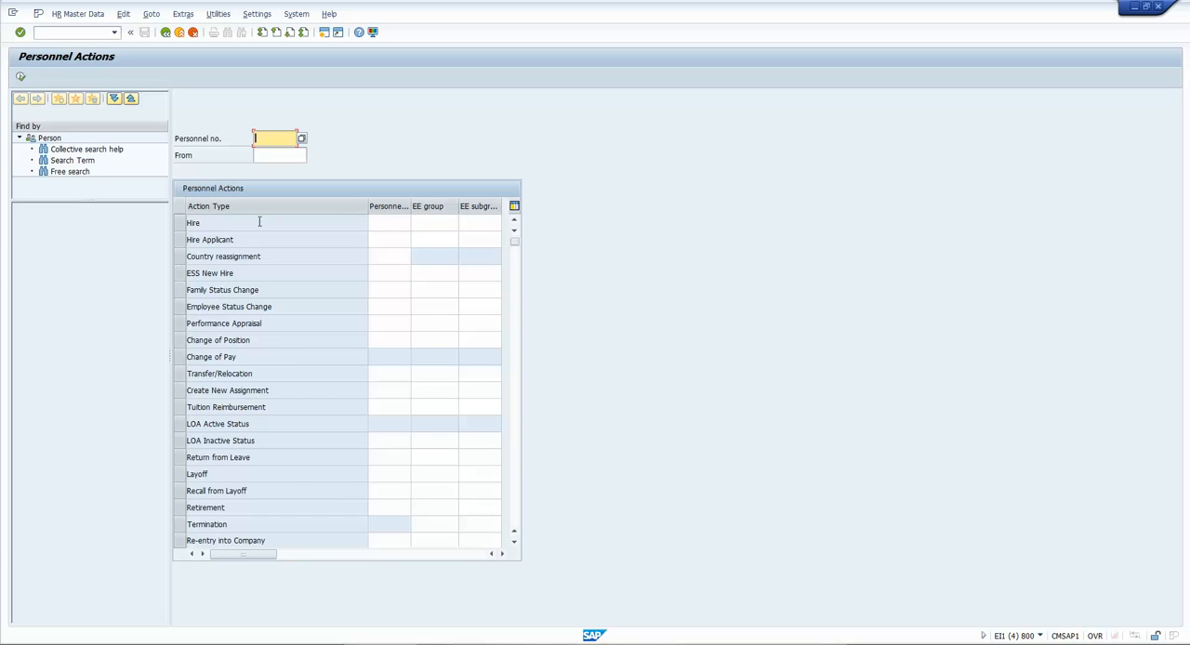
pyautogui.moveTo(266, 291)
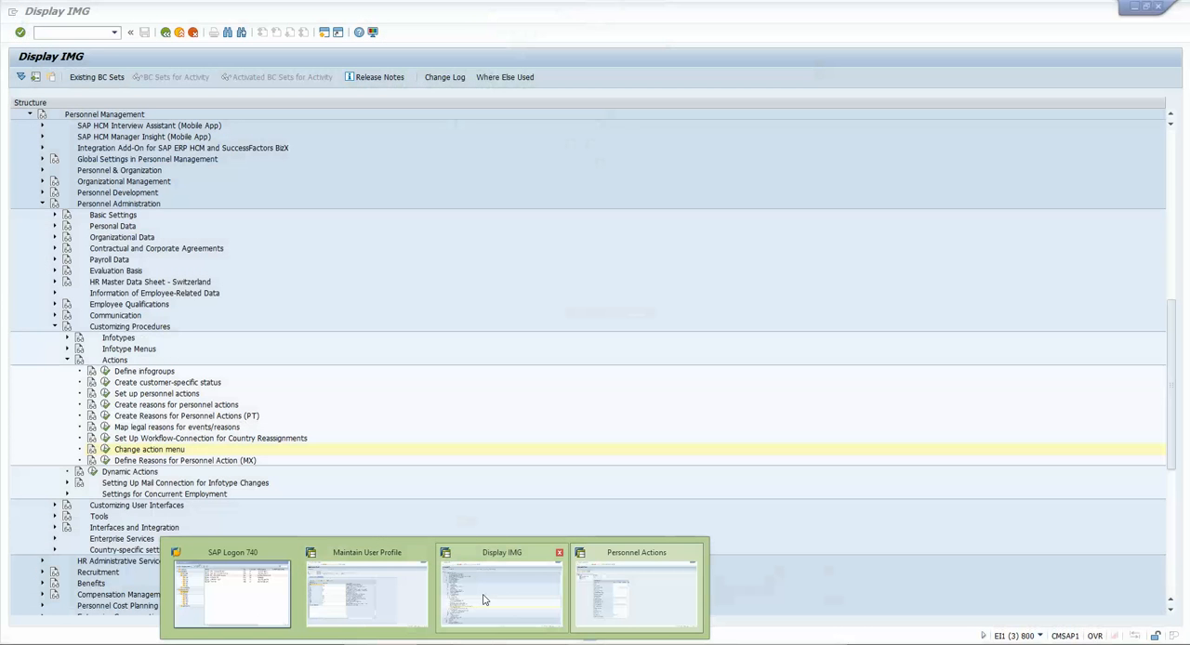
pyautogui.click(501, 592)
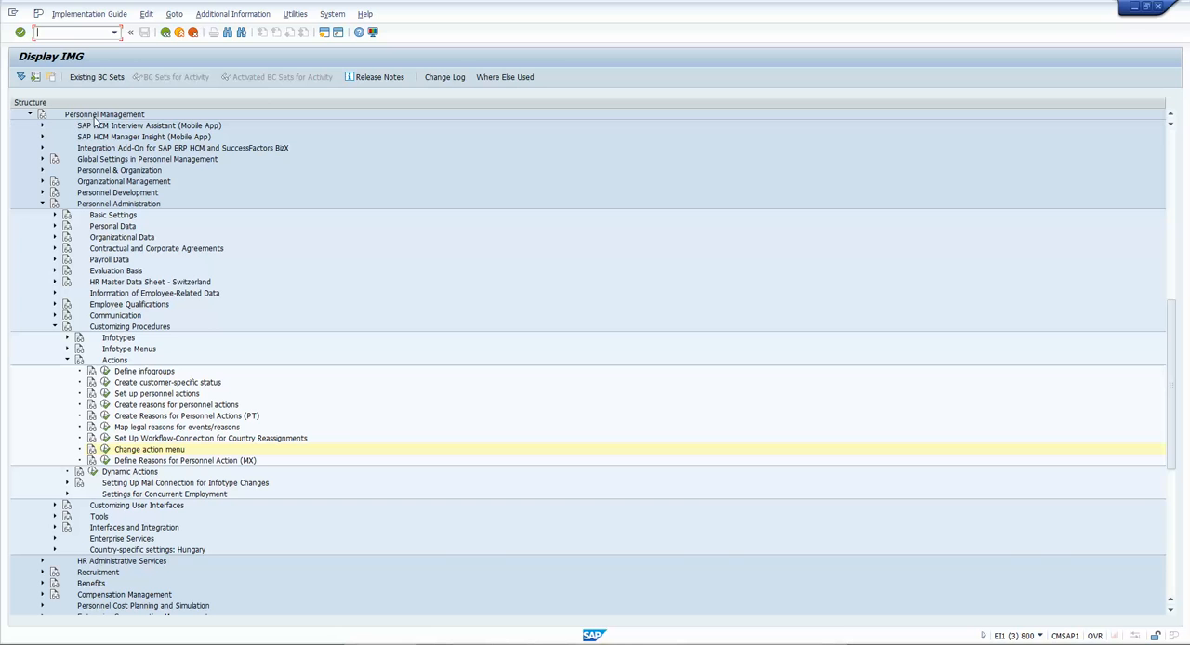
pyautogui.moveTo(138, 208)
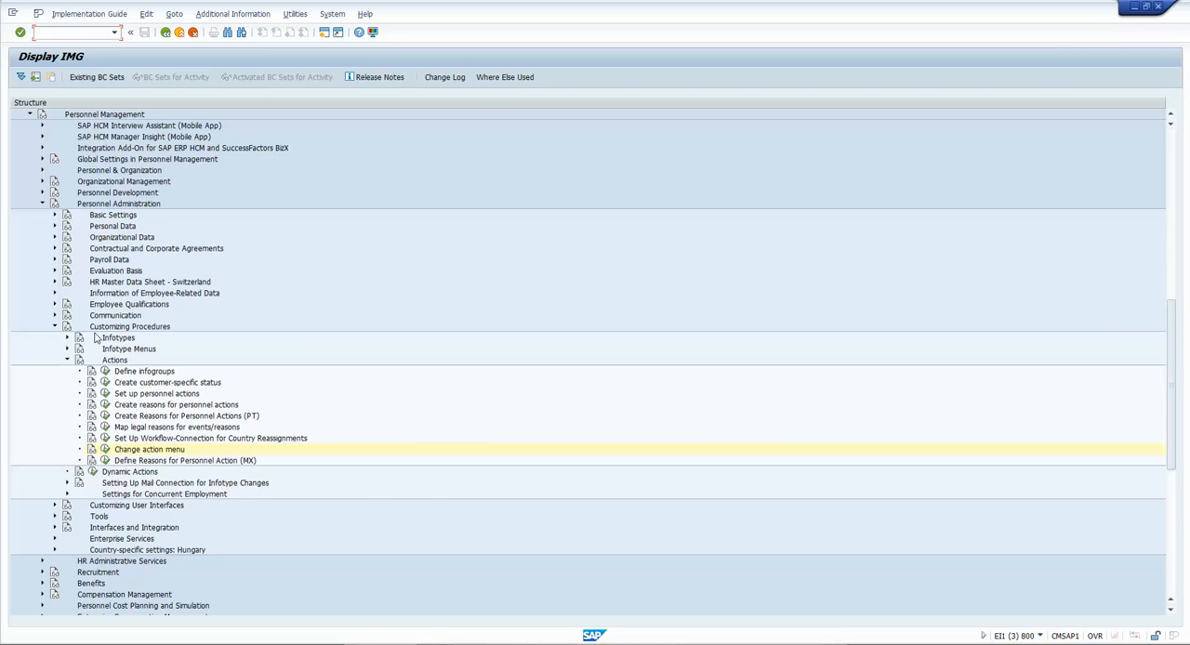
pyautogui.moveTo(142, 367)
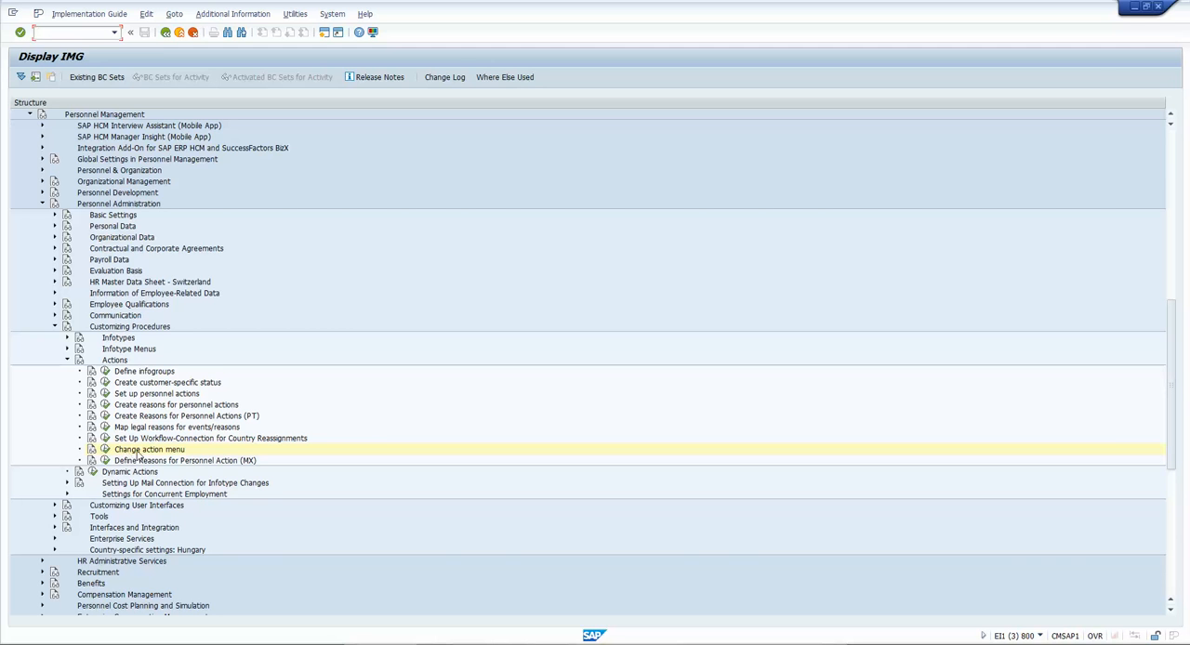
pyautogui.moveTo(105, 449)
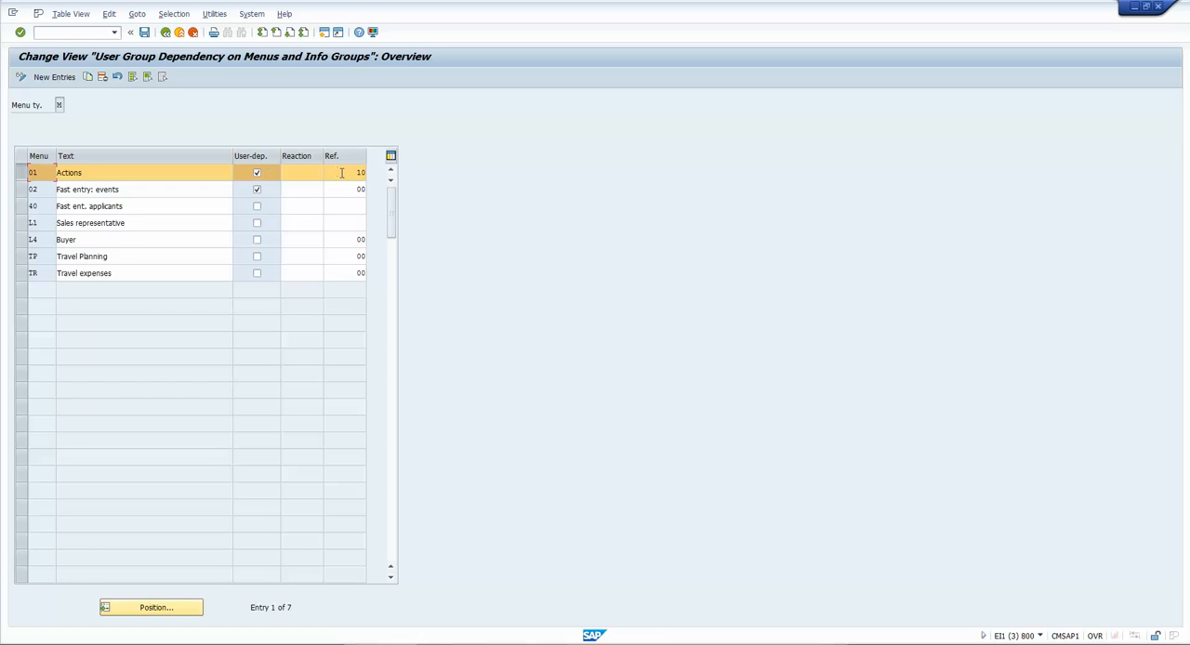
# Enter reference user group 10 for menu 01 Actions in the dependency table.
pyautogui.click(351, 172)
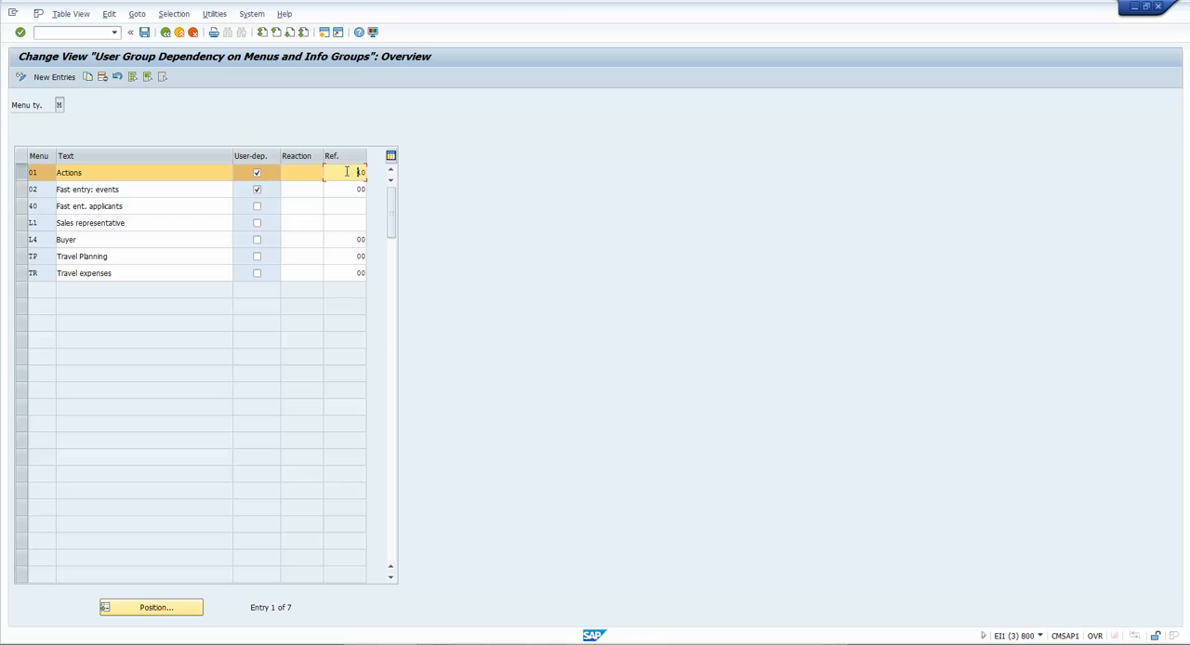
pyautogui.write('10')
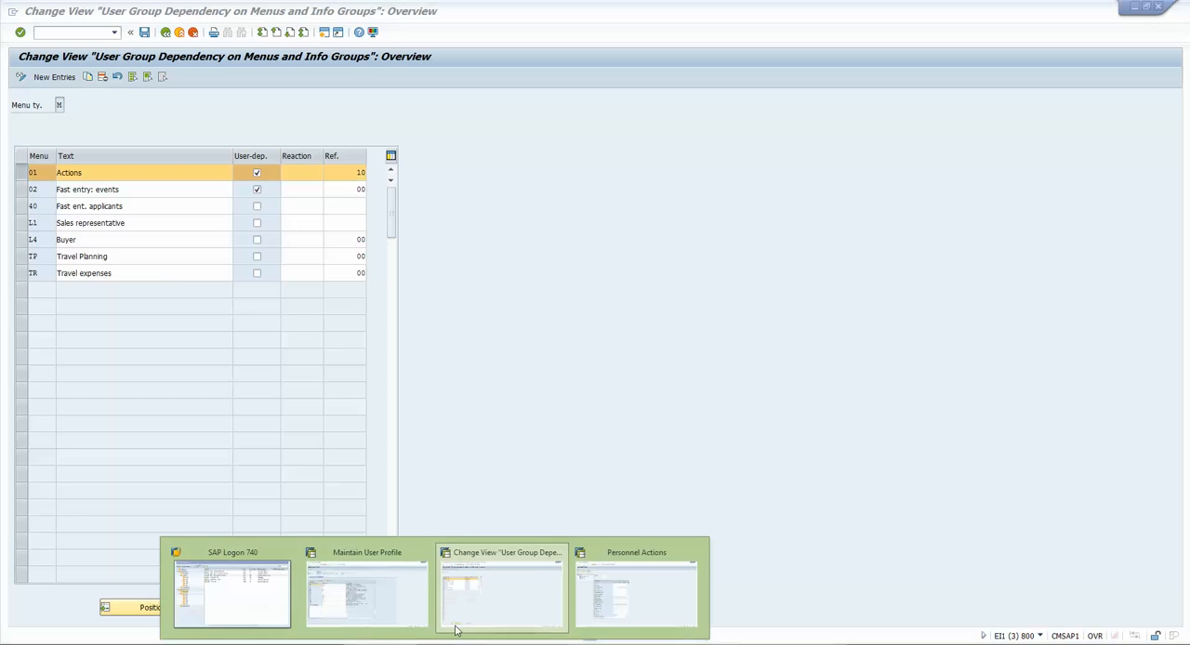
pyautogui.click(365, 590)
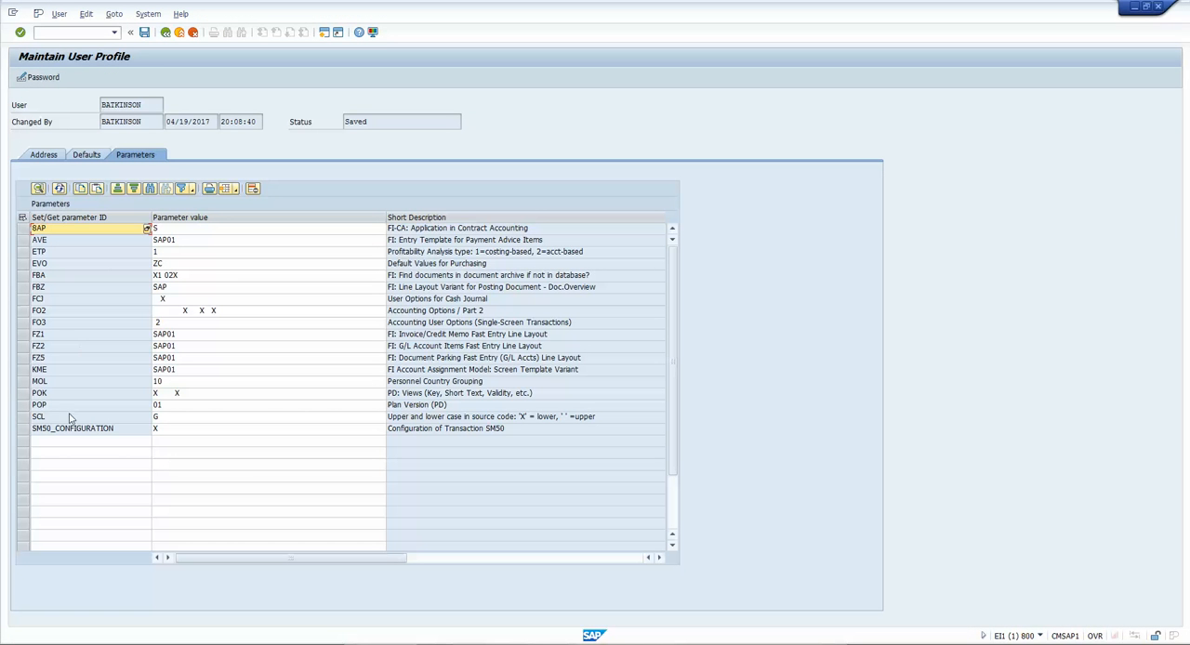
# Add a UGR row to the SU3 Parameters list after SM50_CONFIGURATION.
pyautogui.click(88, 442)
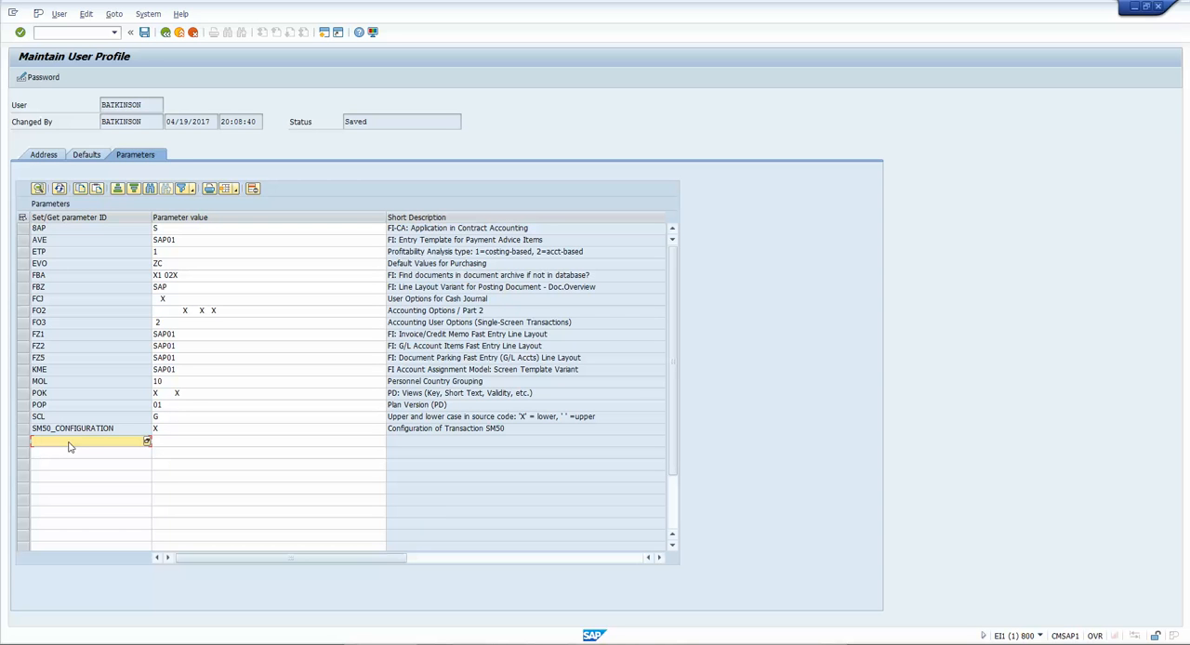
pyautogui.write('UGR')
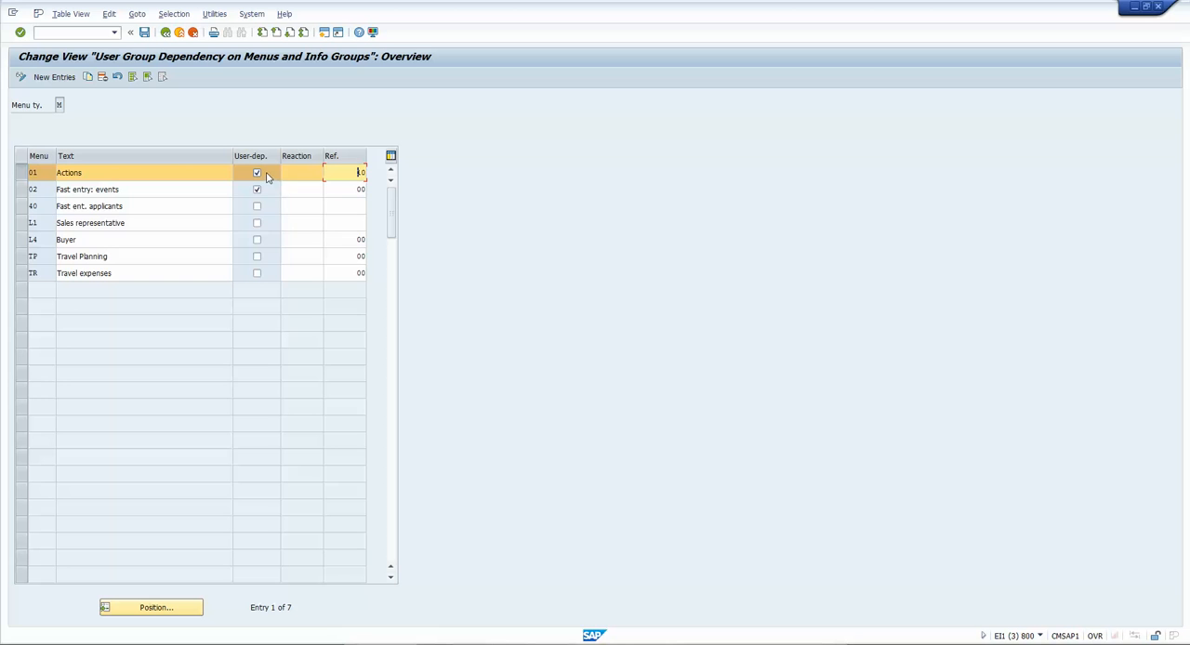
pyautogui.moveTo(281, 192)
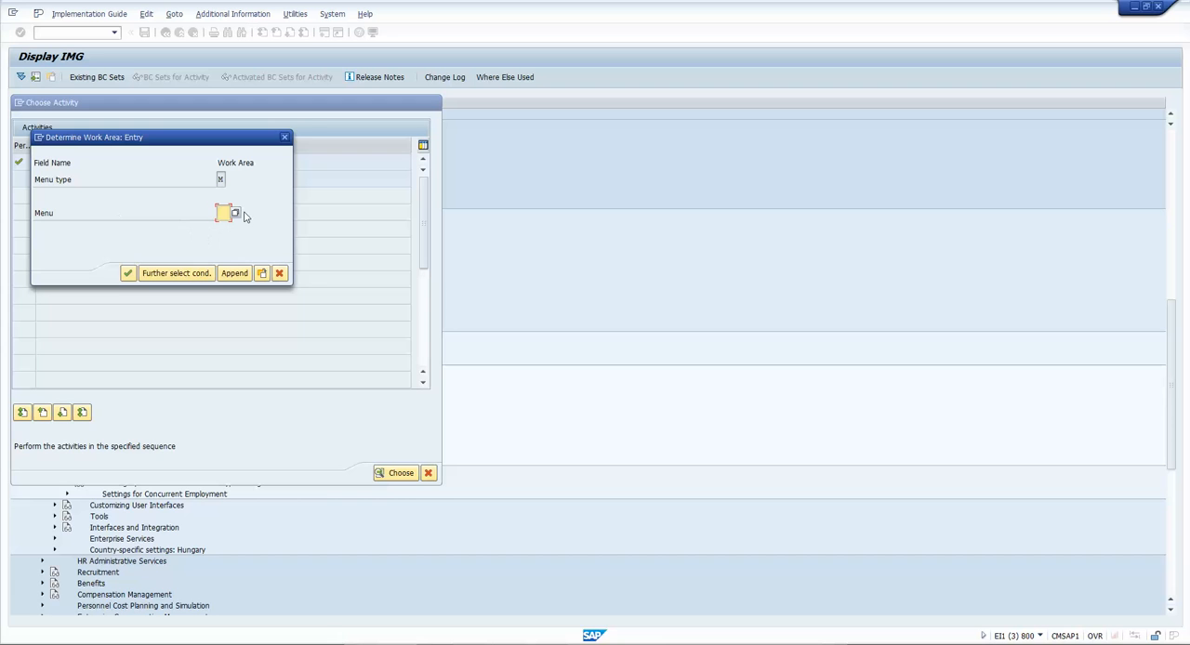
# Execute Change action menu and fill in the Menu field of Determine Work Area.
pyautogui.click(236, 213)
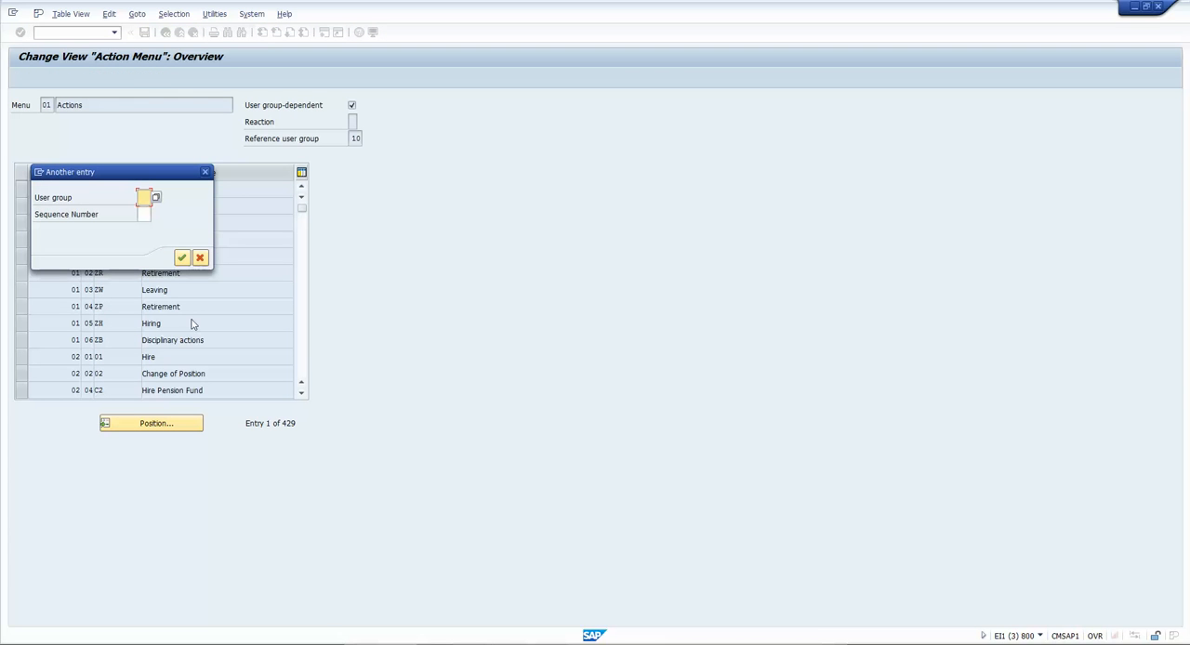
# Position the Action Menu overview on user group 10 and select its Hire entry.
pyautogui.click(181, 257)
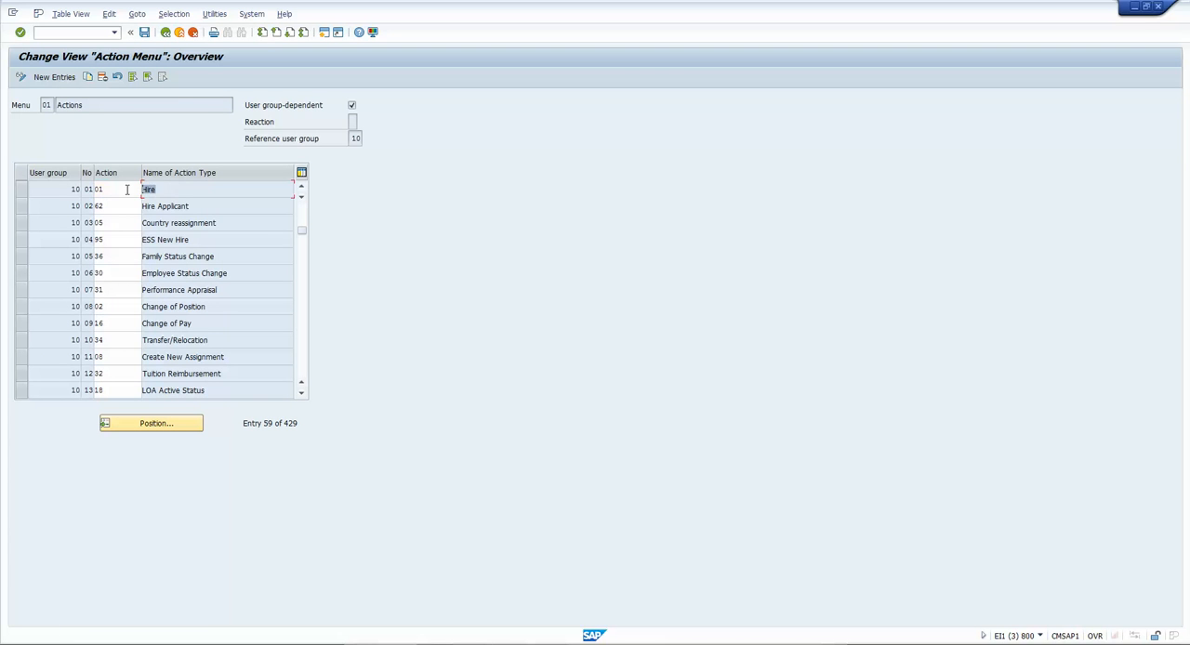
pyautogui.click(177, 205)
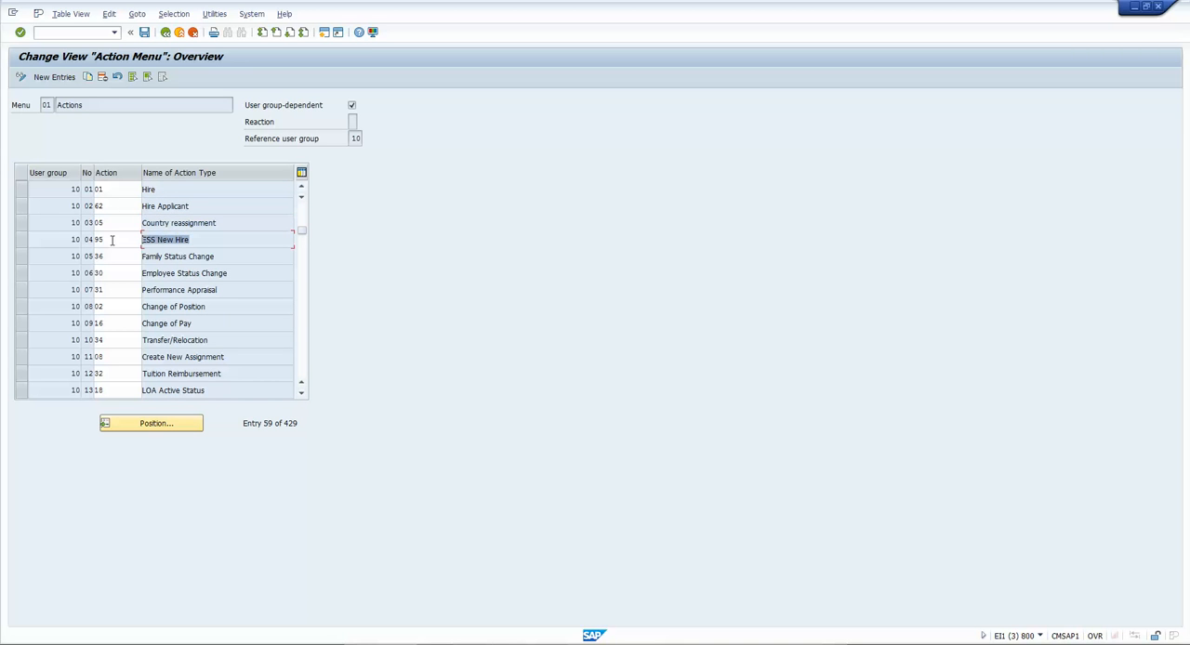
pyautogui.press('alt+tab')
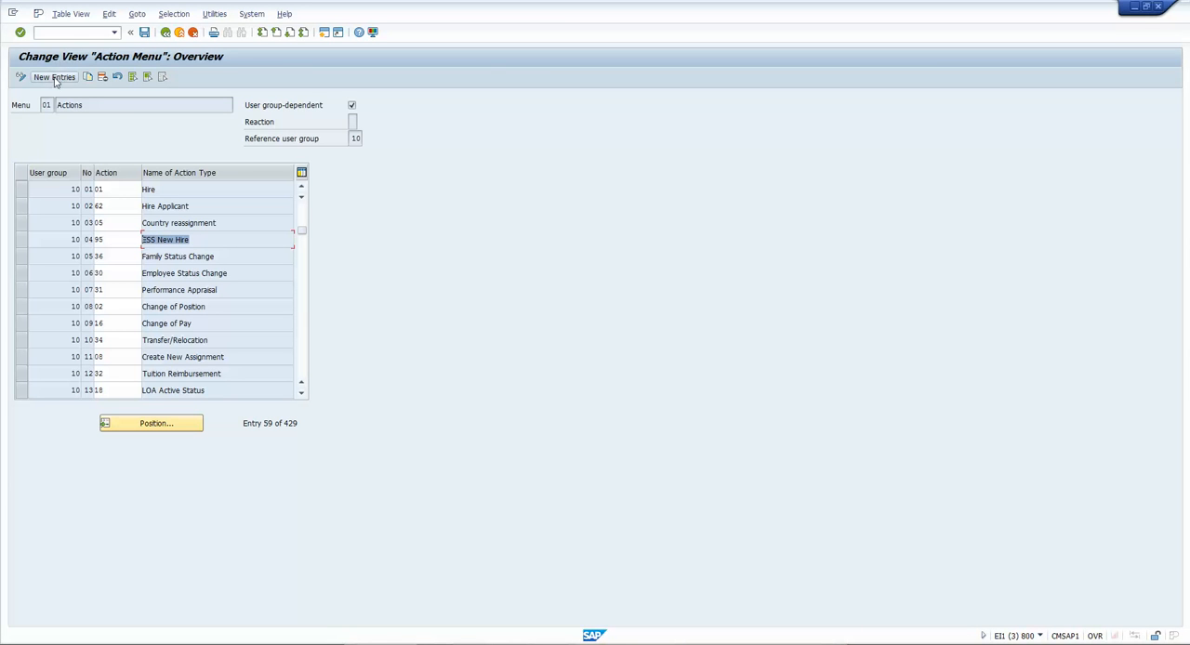
pyautogui.click(53, 77)
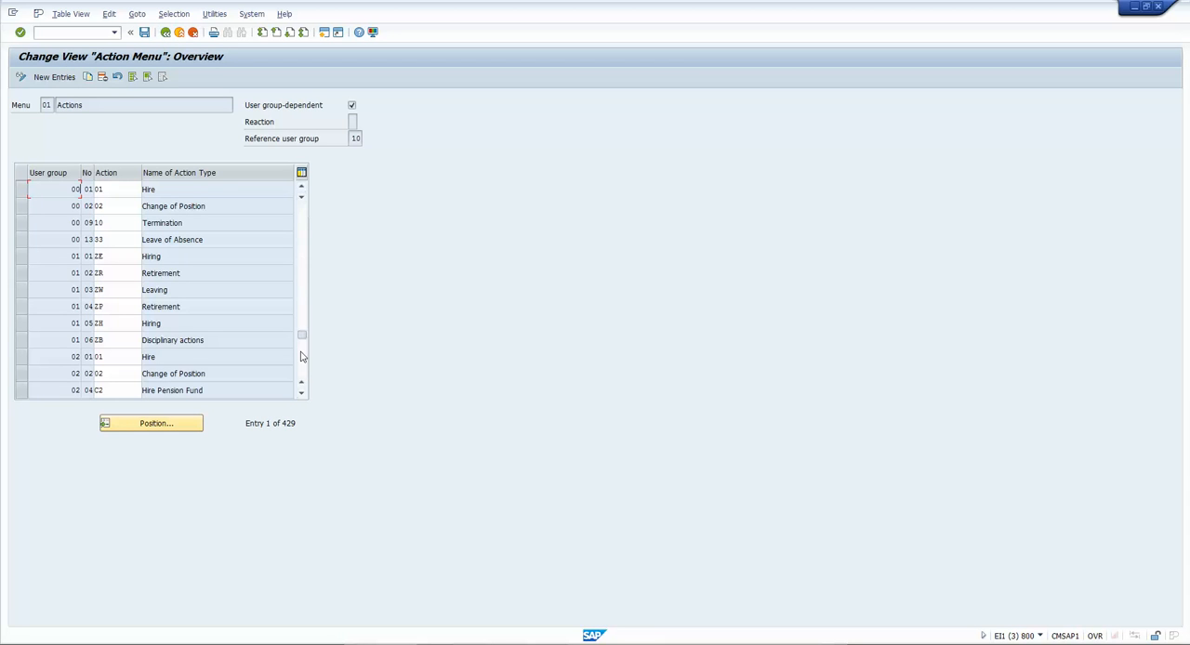
pyautogui.click(301, 382)
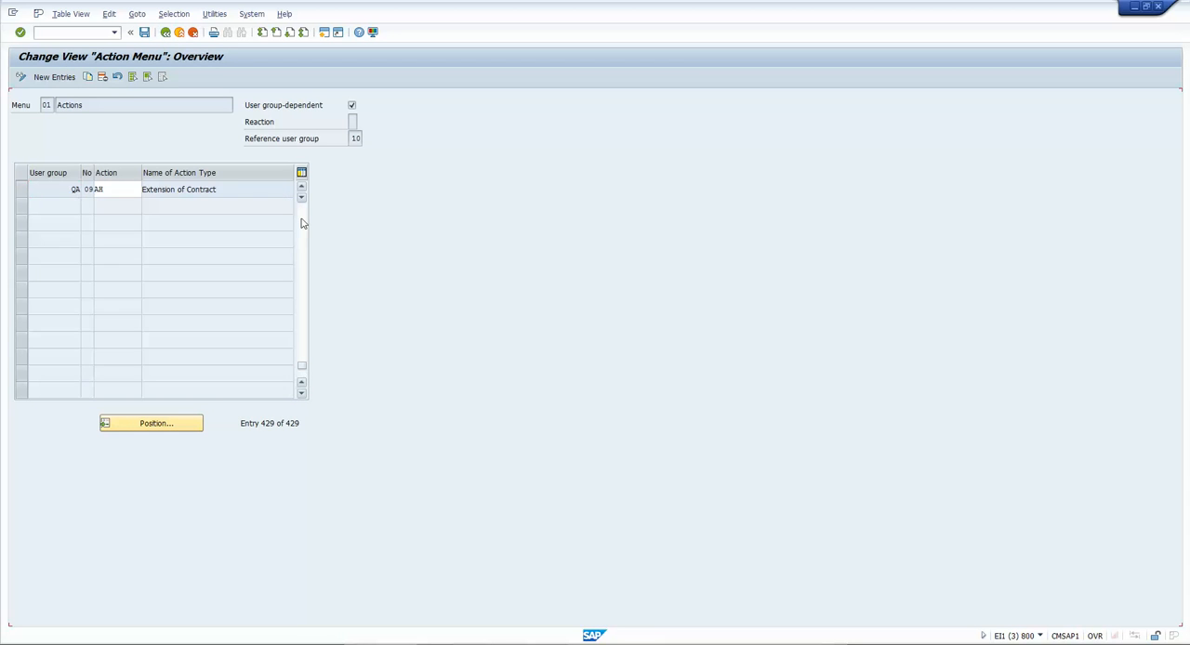
pyautogui.scroll(3)
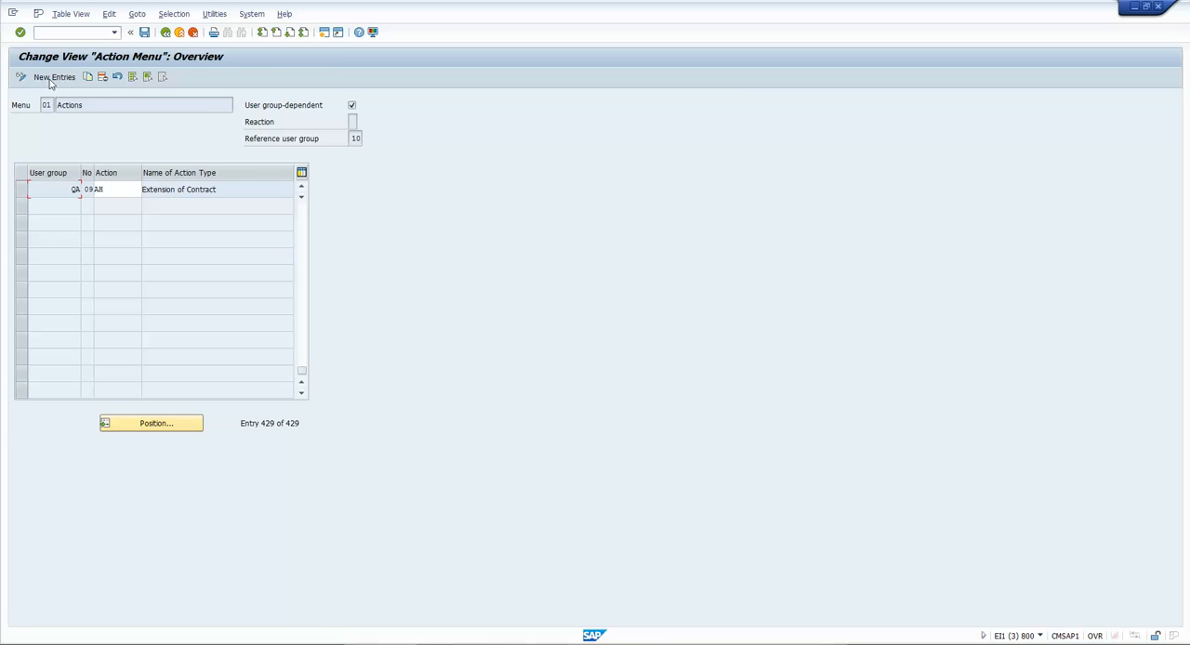
pyautogui.click(53, 76)
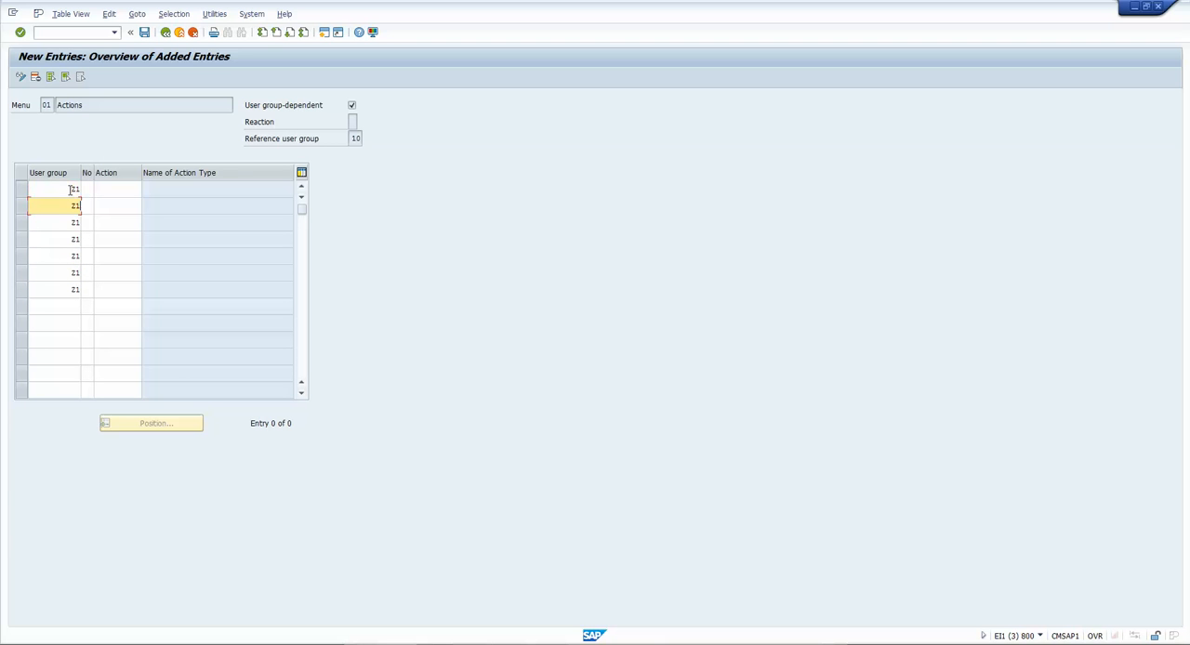
# Enter sequence numbers 01 through 07 in the No column of the Z1 rows.
pyautogui.click(74, 188)
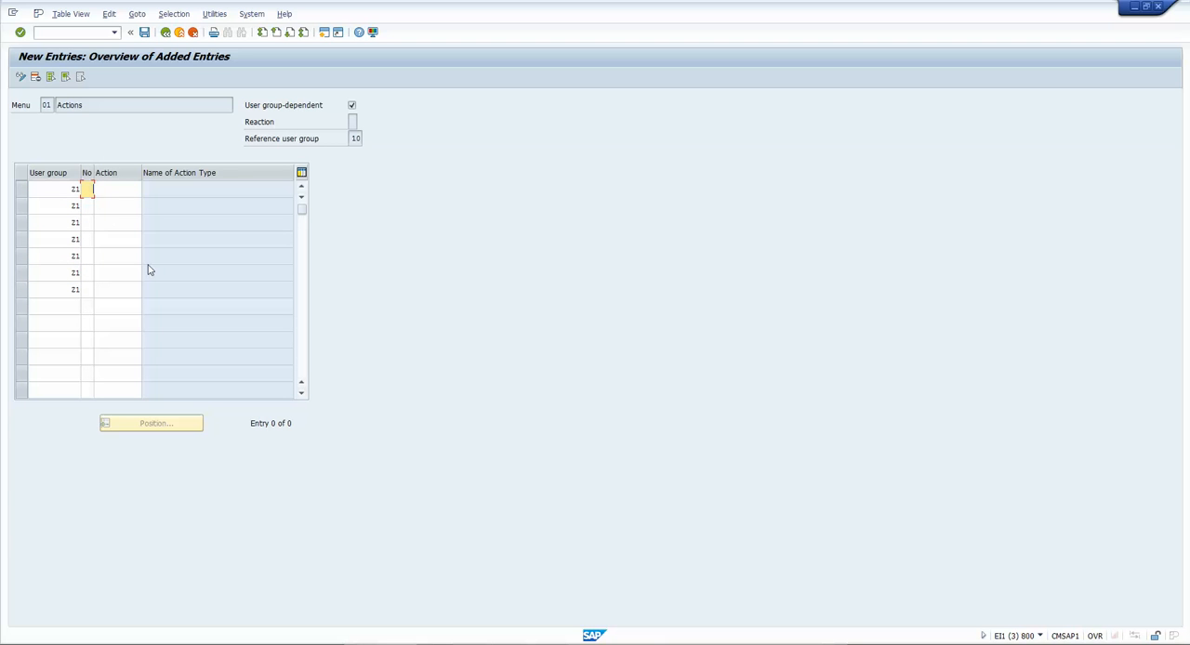
pyautogui.write('01')
pyautogui.click(88, 205)
pyautogui.write('02')
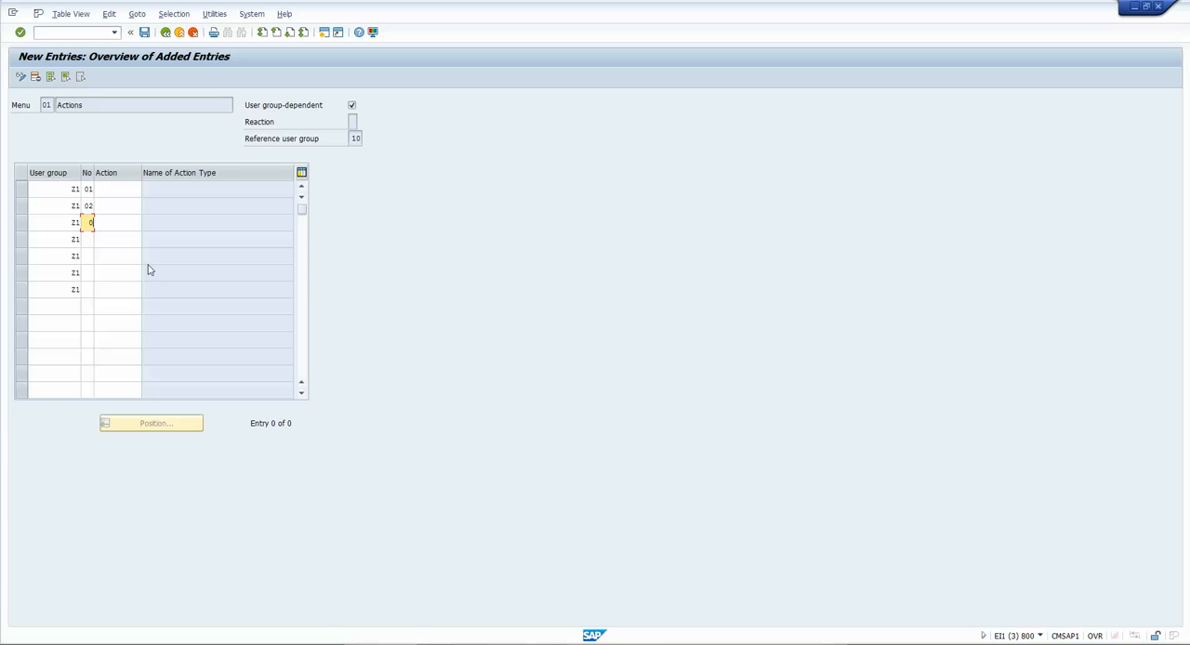
pyautogui.write('04')
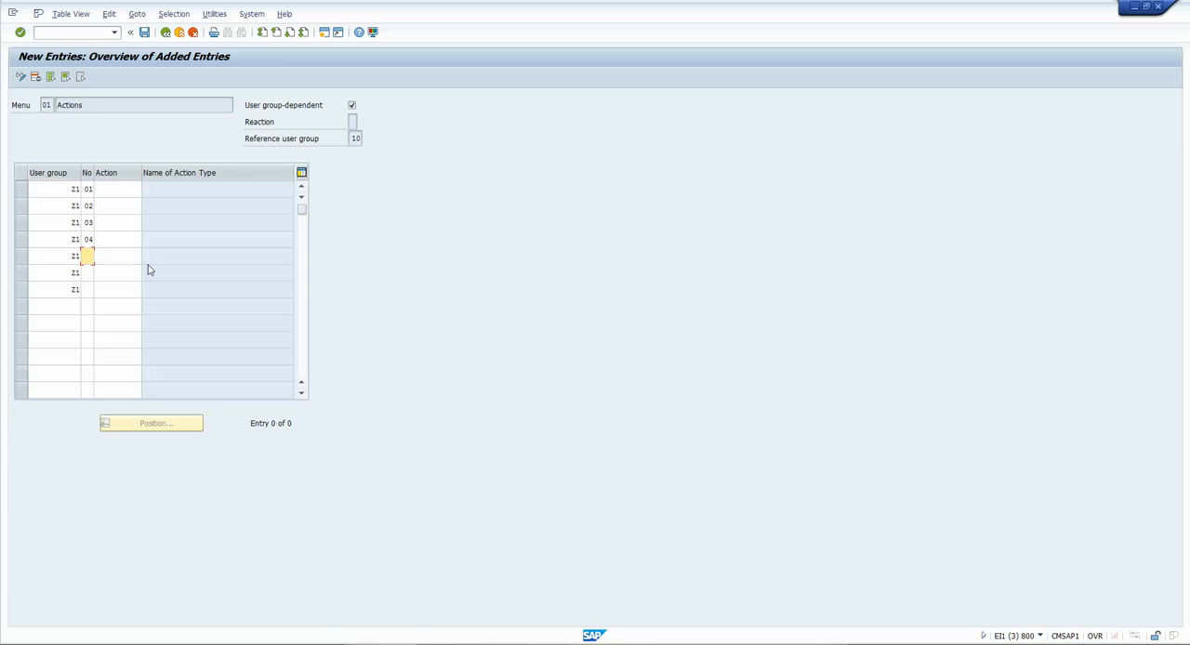
pyautogui.write('05')
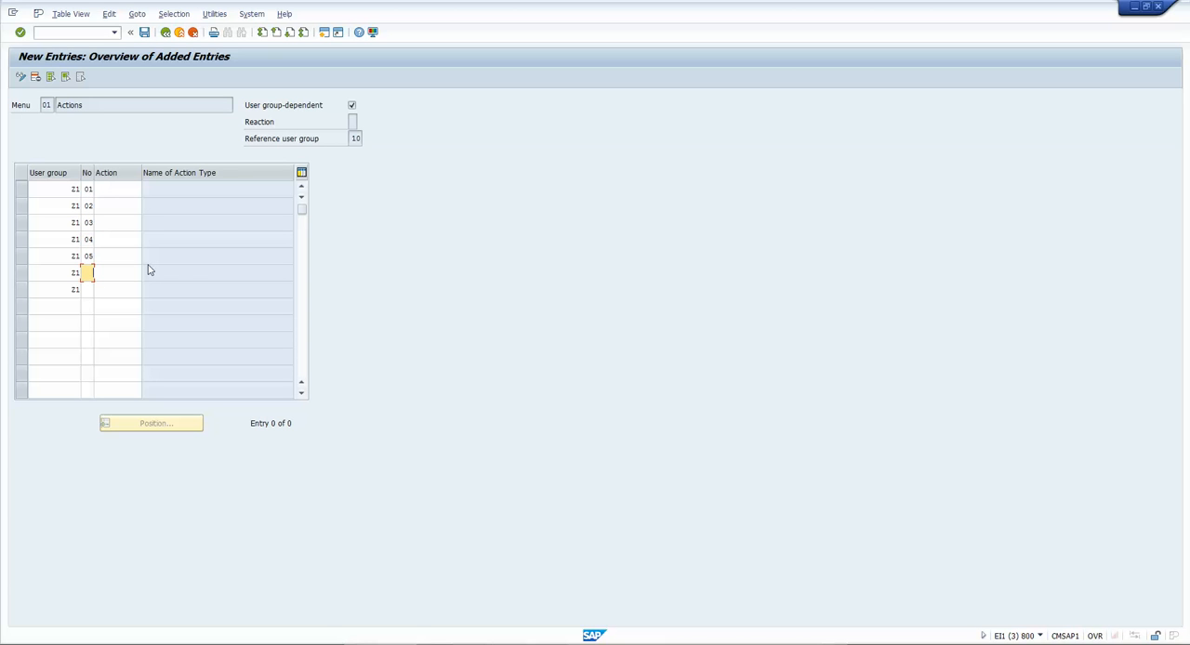
pyautogui.write('06')
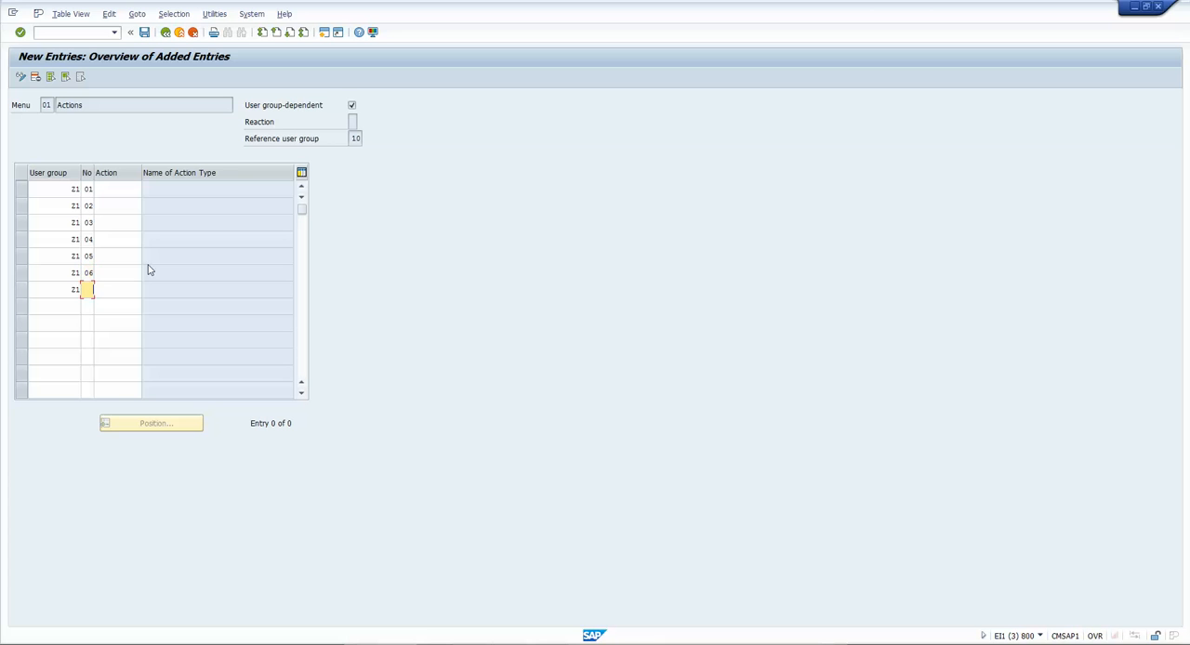
pyautogui.write('07')
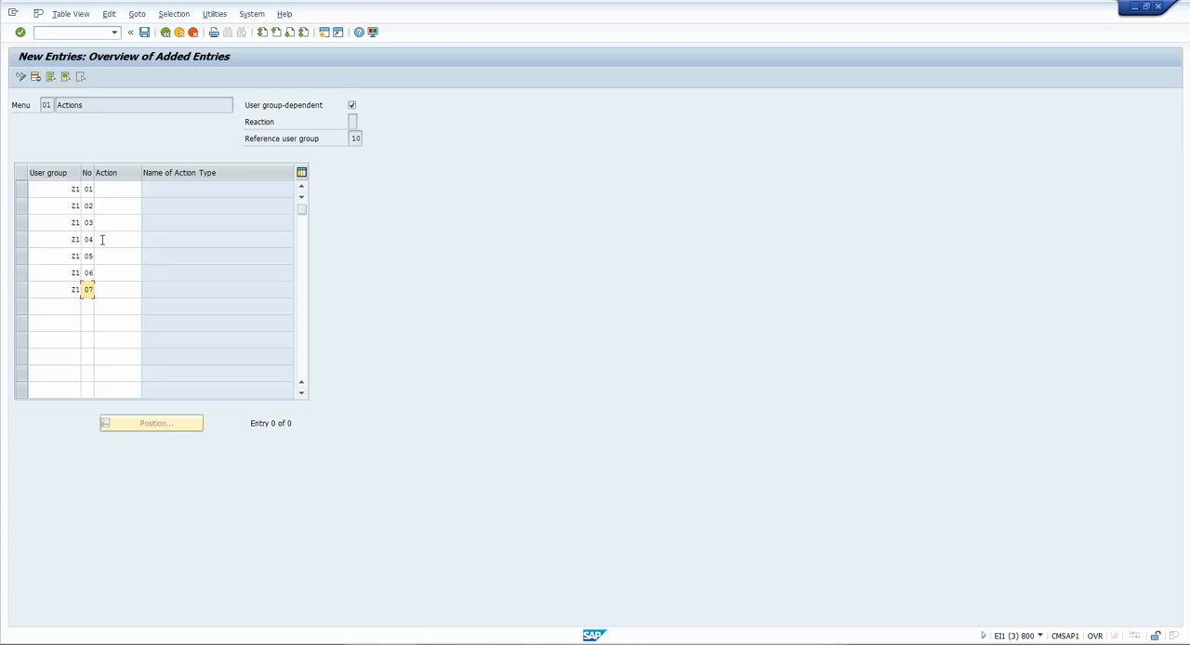
pyautogui.moveTo(106, 214)
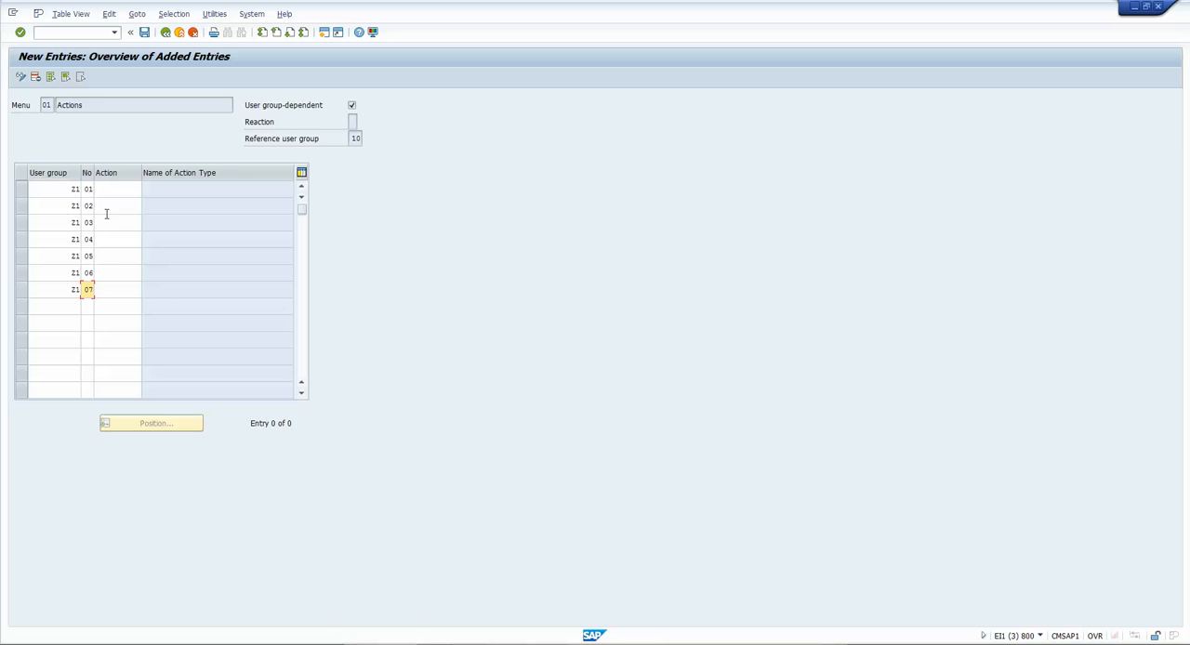
pyautogui.click(116, 189)
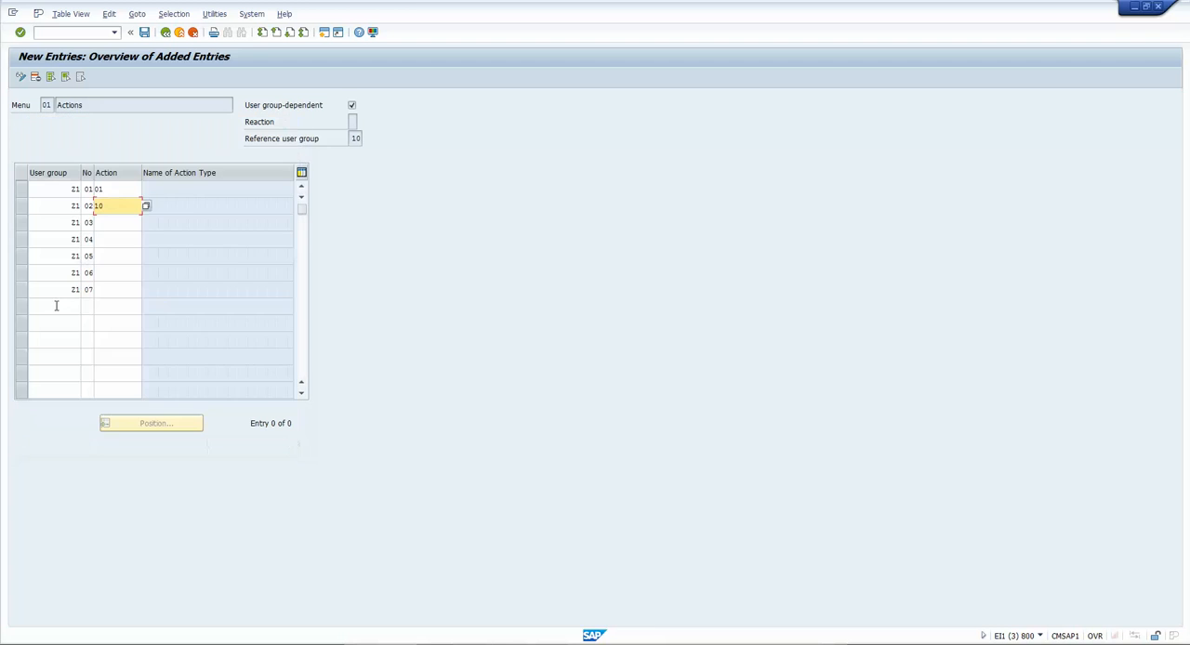
# Fill the Z1 rows' Action column with codes 01, 10, 02, 14, 16, 17, 33.
pyautogui.click(145, 205)
pyautogui.write('02')
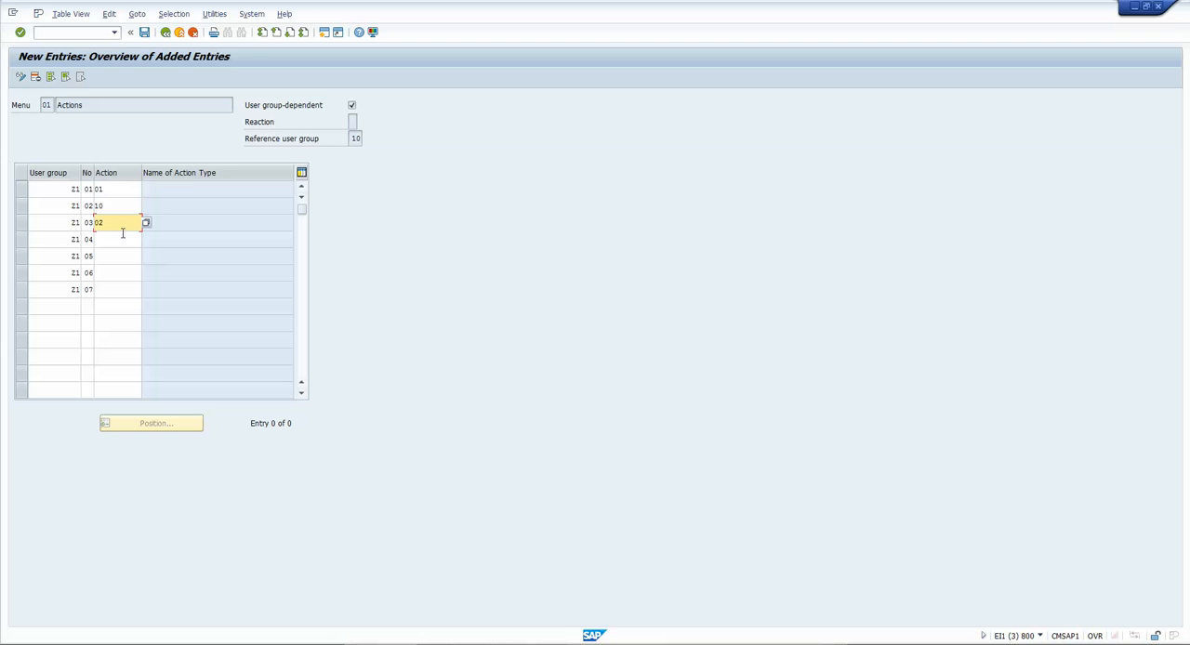
pyautogui.click(145, 222)
pyautogui.write('14')
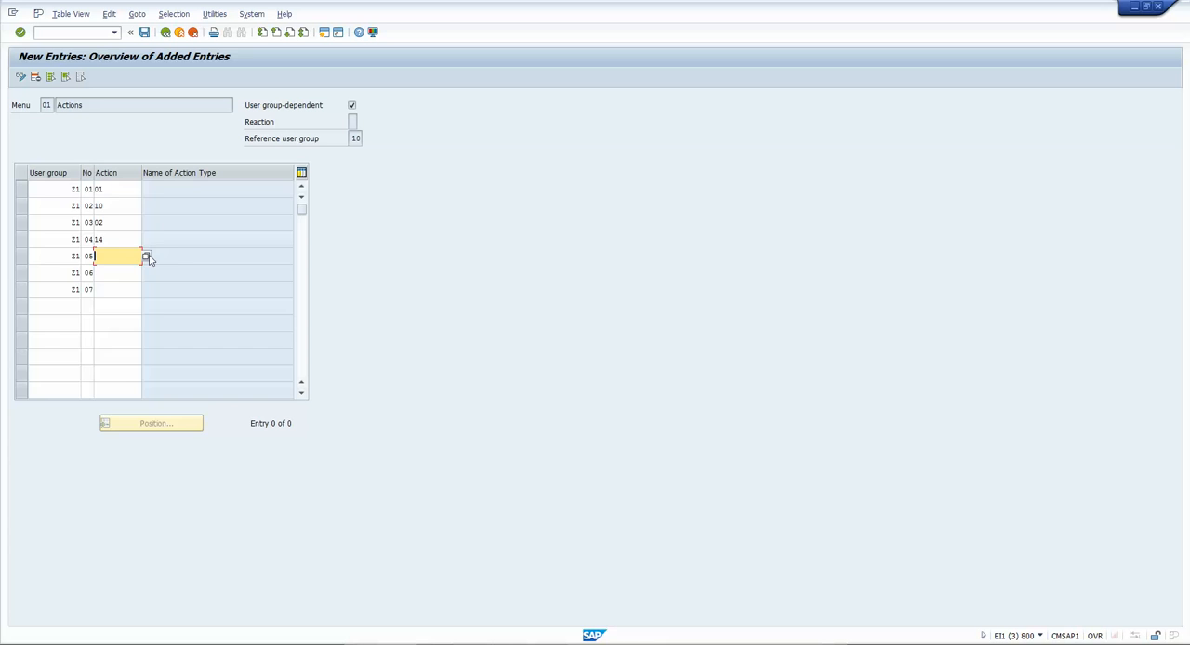
pyautogui.click(146, 256)
pyautogui.write('16')
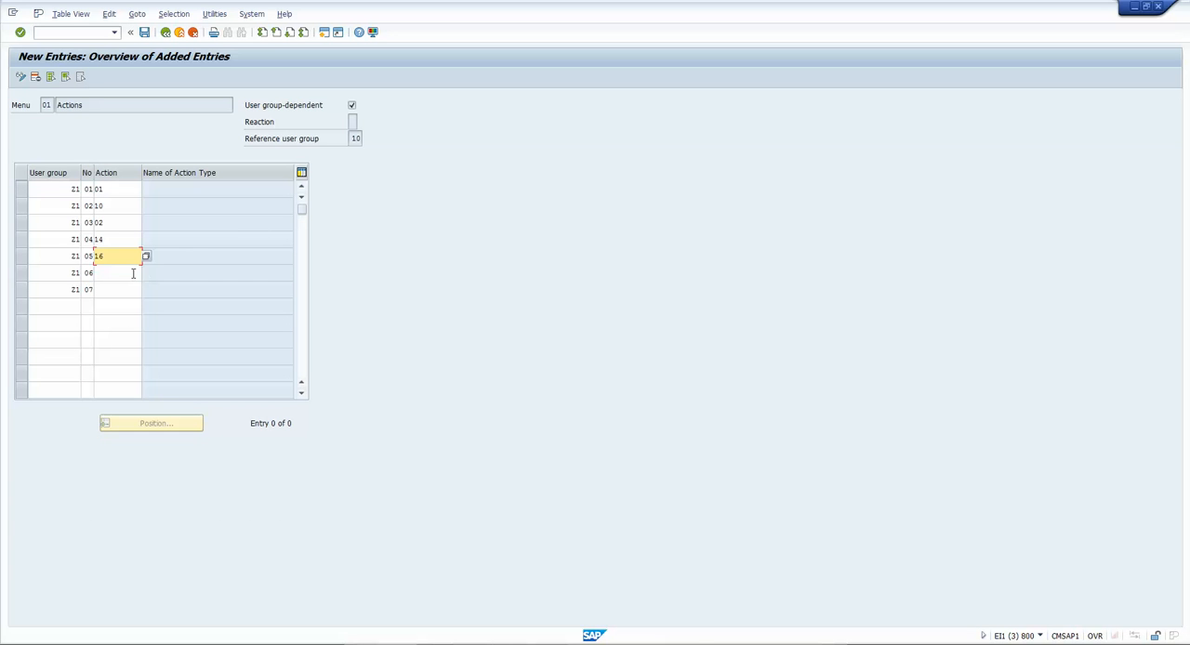
pyautogui.click(145, 255)
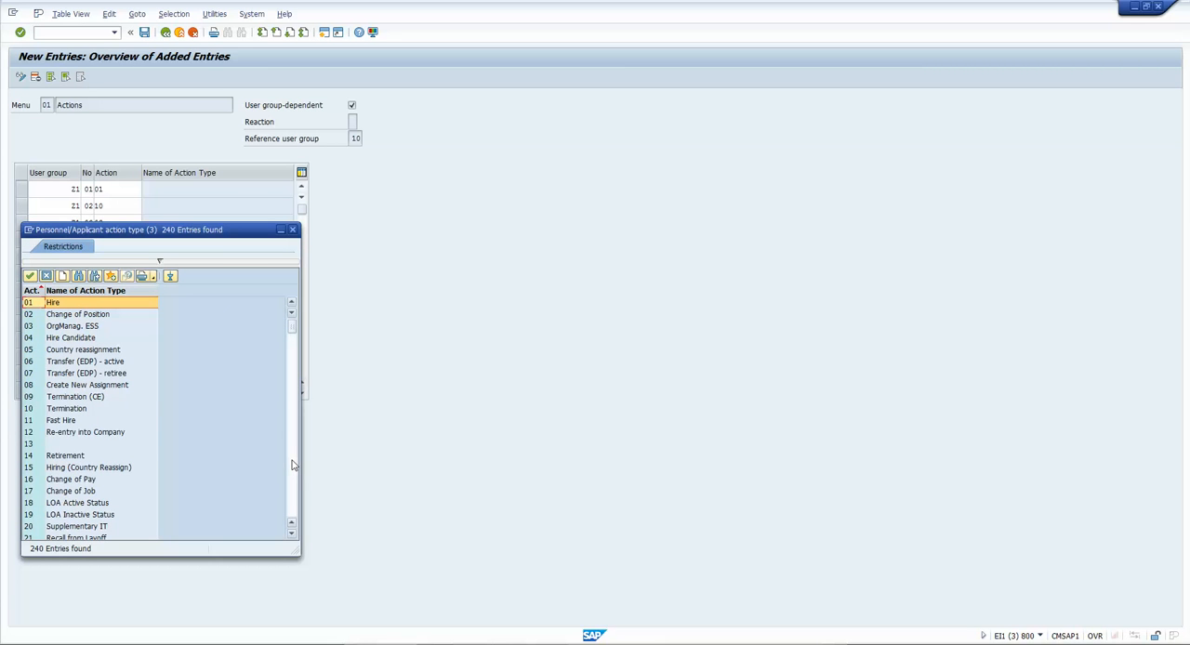
pyautogui.scroll(-3)
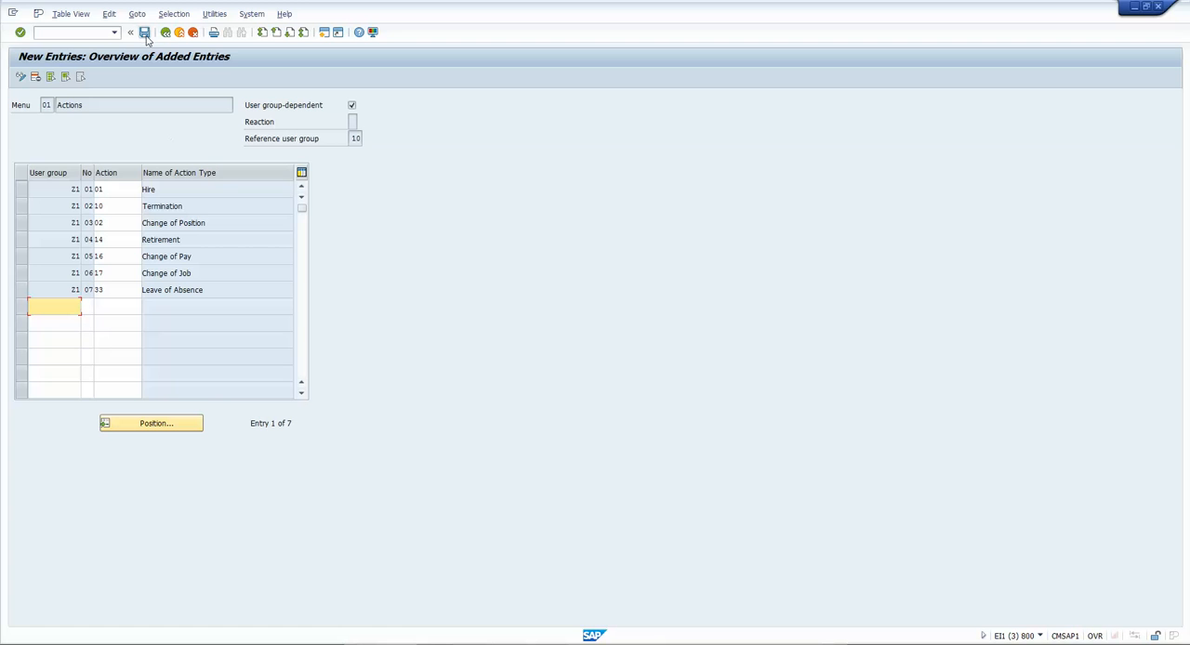
pyautogui.moveTo(145, 33)
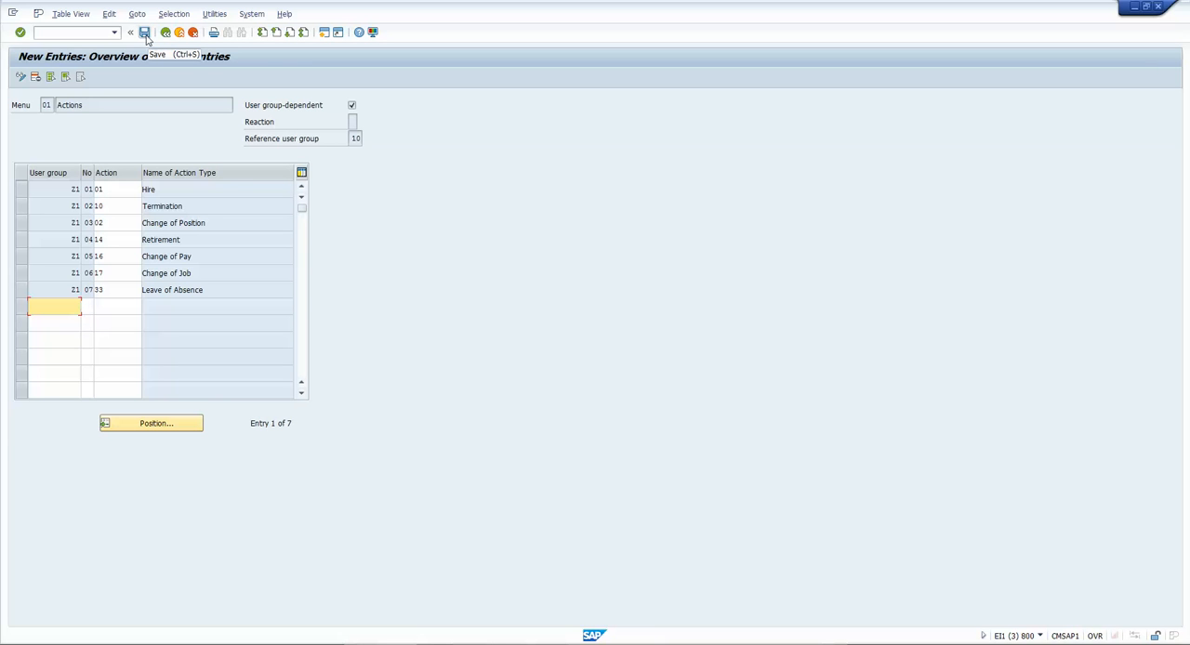
# Store the Z1 menu entries using the Save icon in the standard toolbar.
pyautogui.click(145, 33)
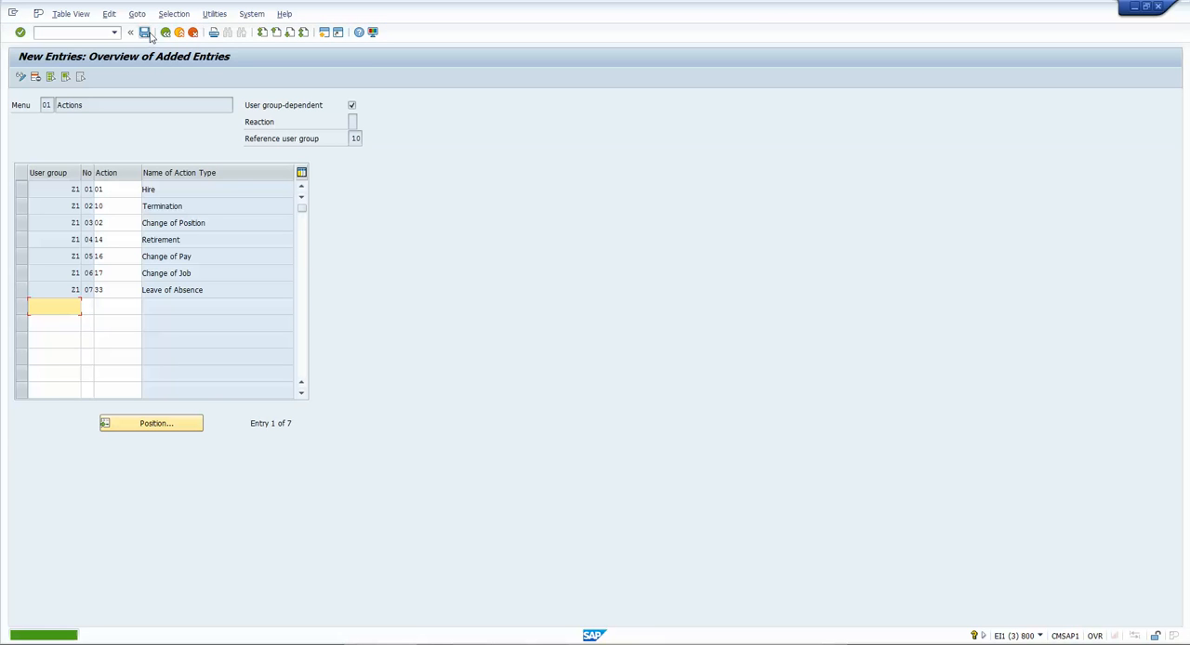
pyautogui.click(146, 32)
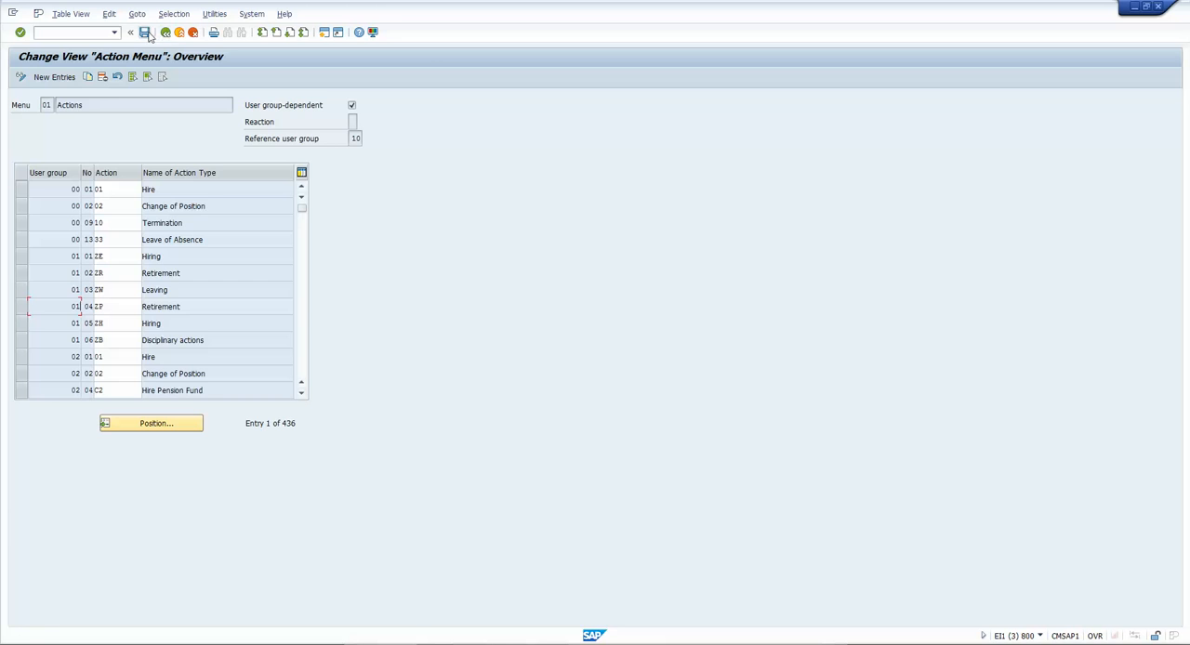
pyautogui.click(131, 31)
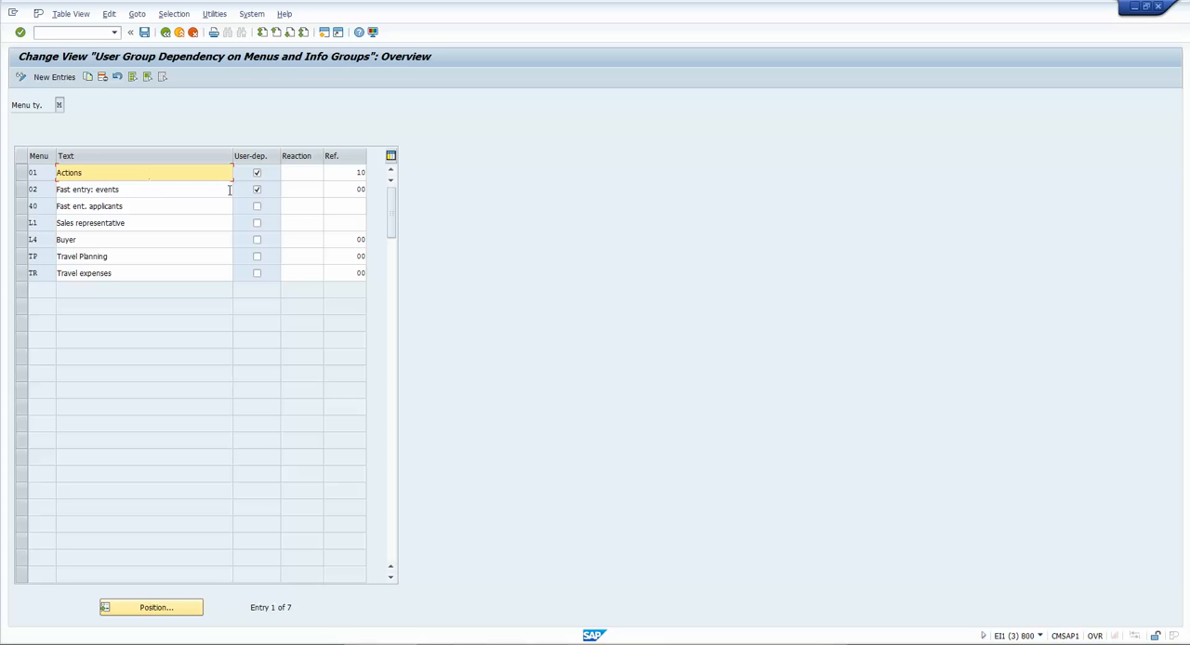
pyautogui.click(344, 172)
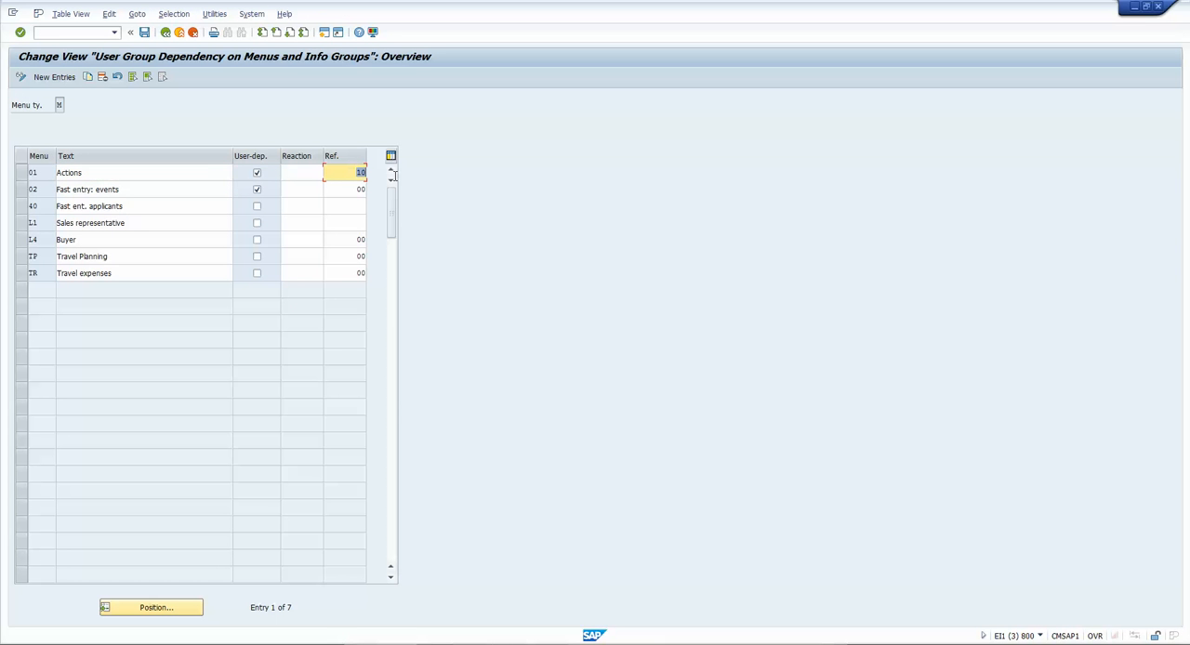
pyautogui.moveTo(375, 183)
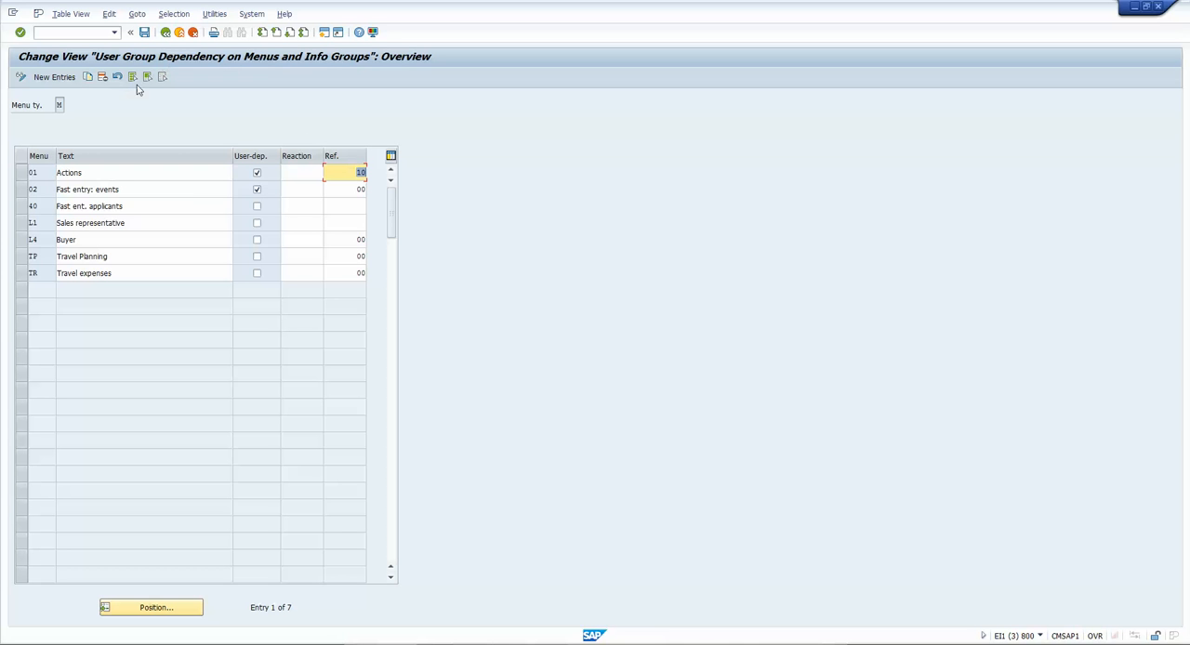
pyautogui.moveTo(417, 609)
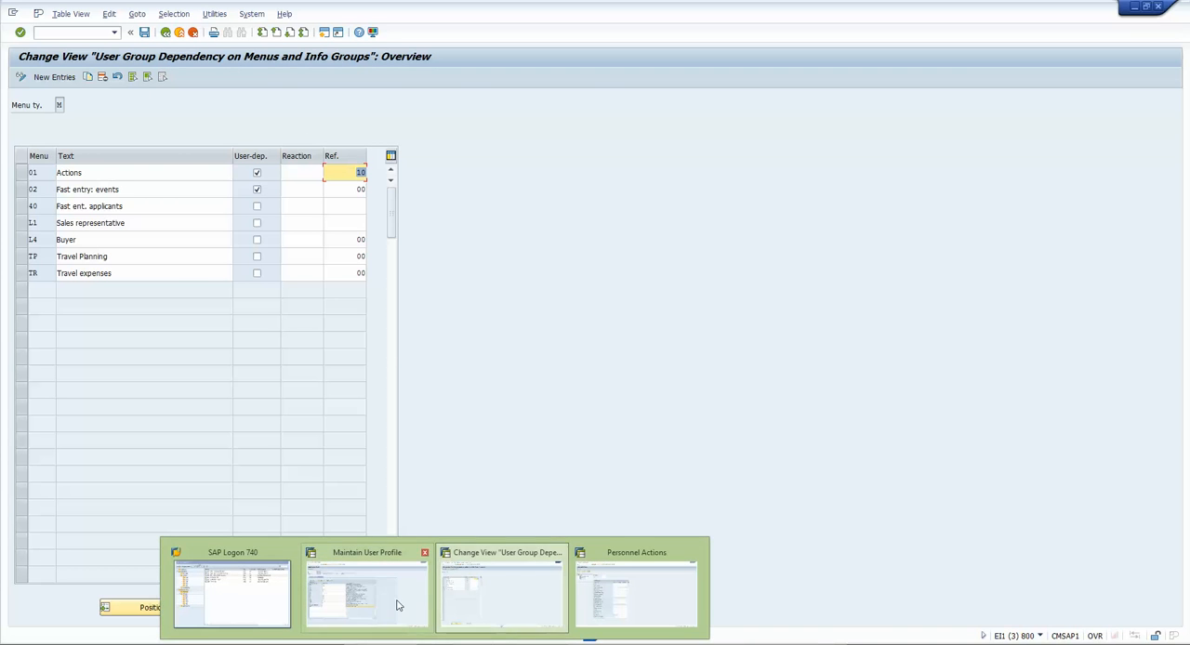
pyautogui.click(365, 591)
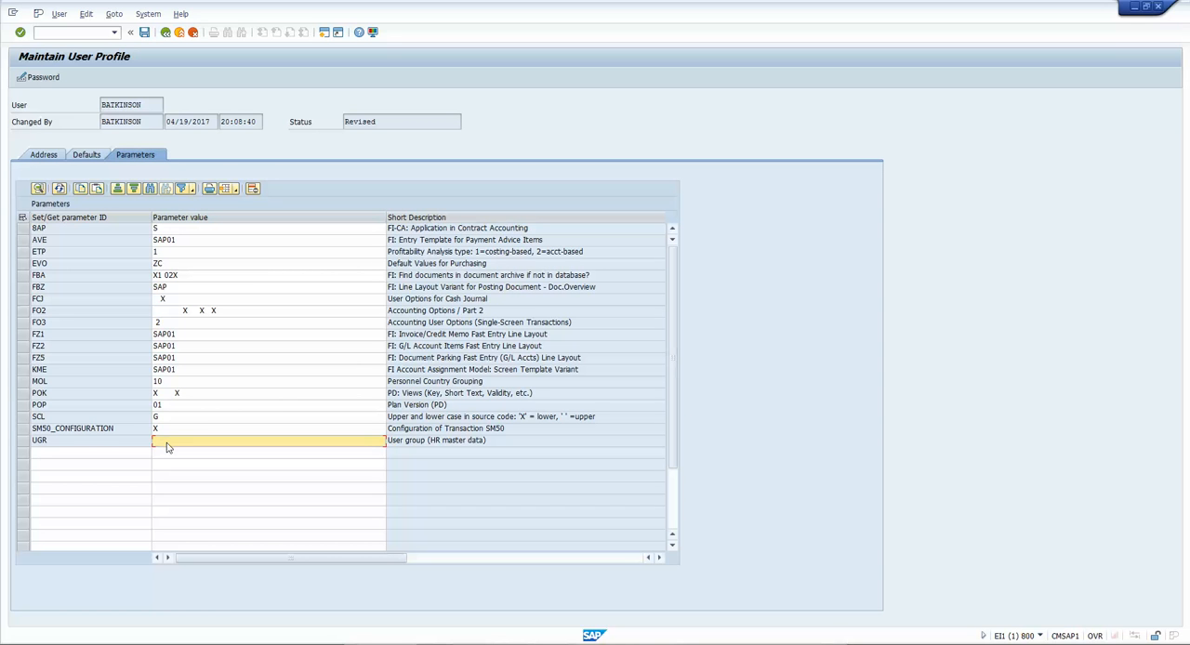
# Enter Z1 as the UGR parameter value on the SU3 Parameters tab and save.
pyautogui.write('2')
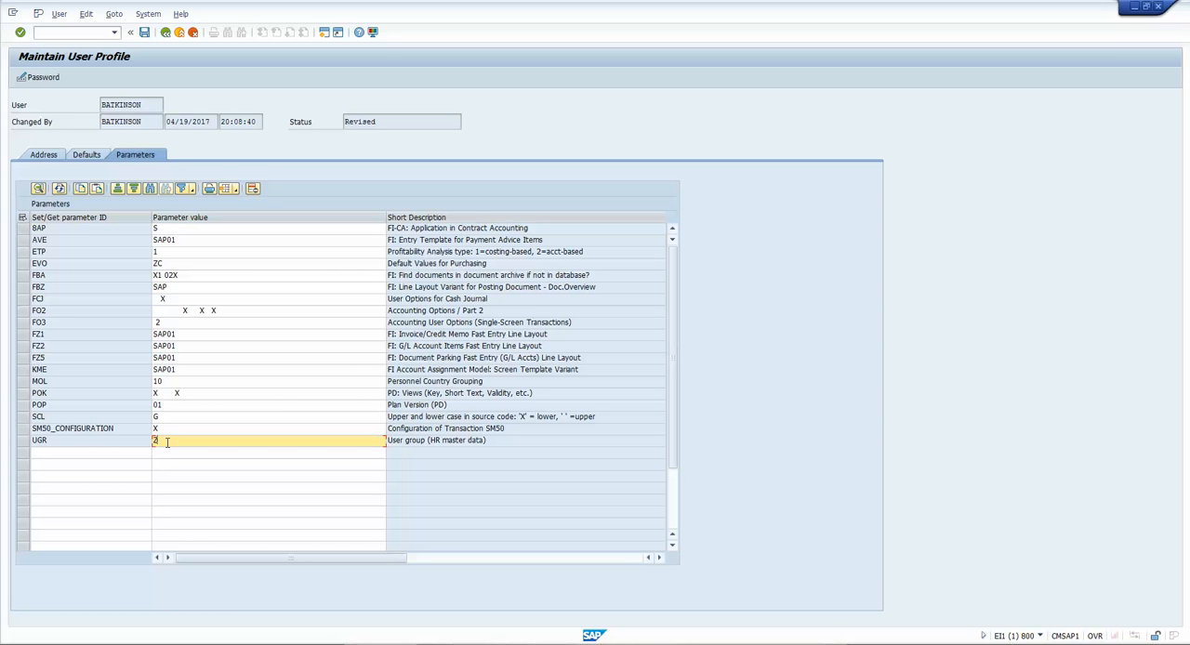
pyautogui.write('1')
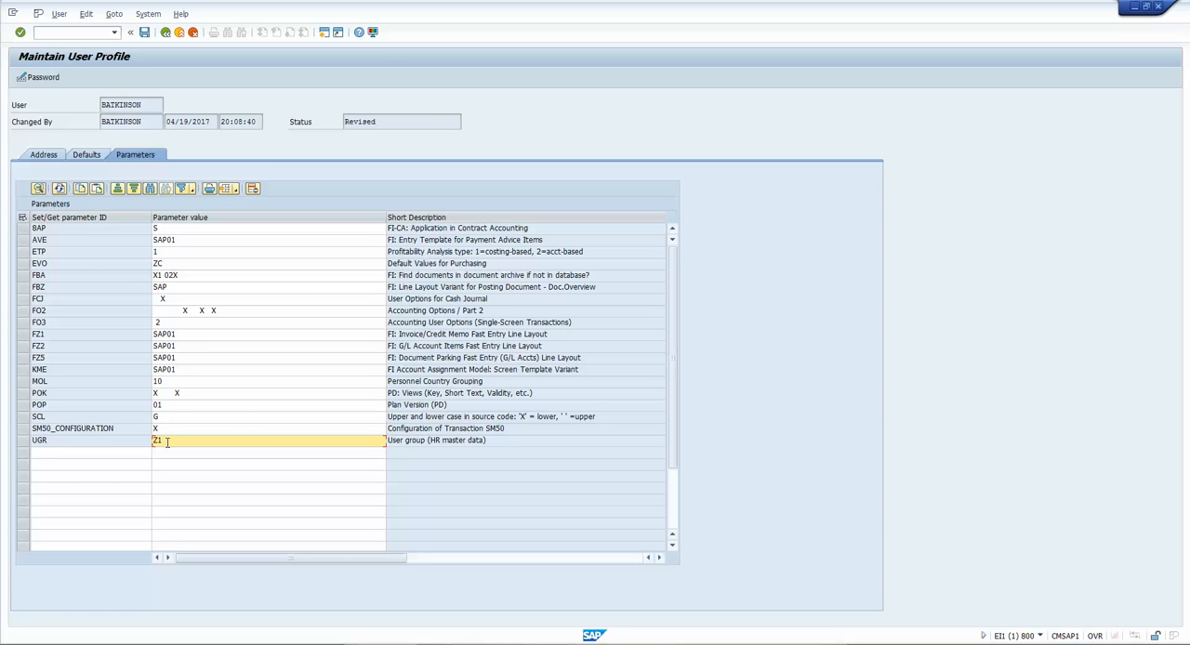
pyautogui.moveTo(195, 435)
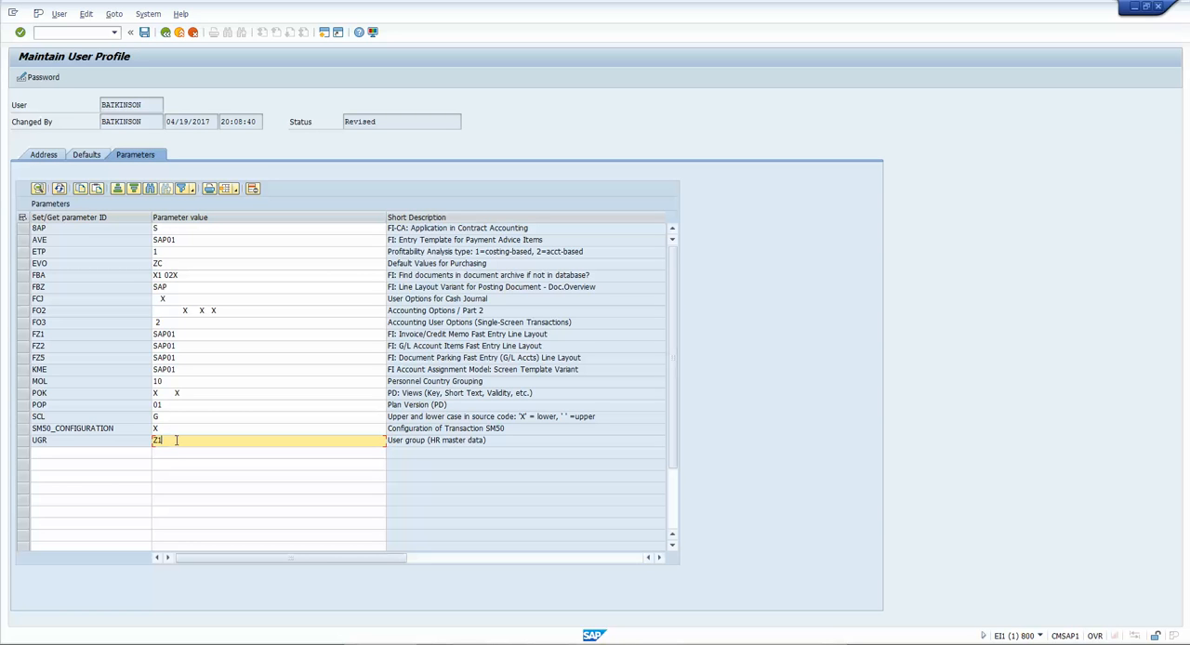
pyautogui.moveTo(195, 421)
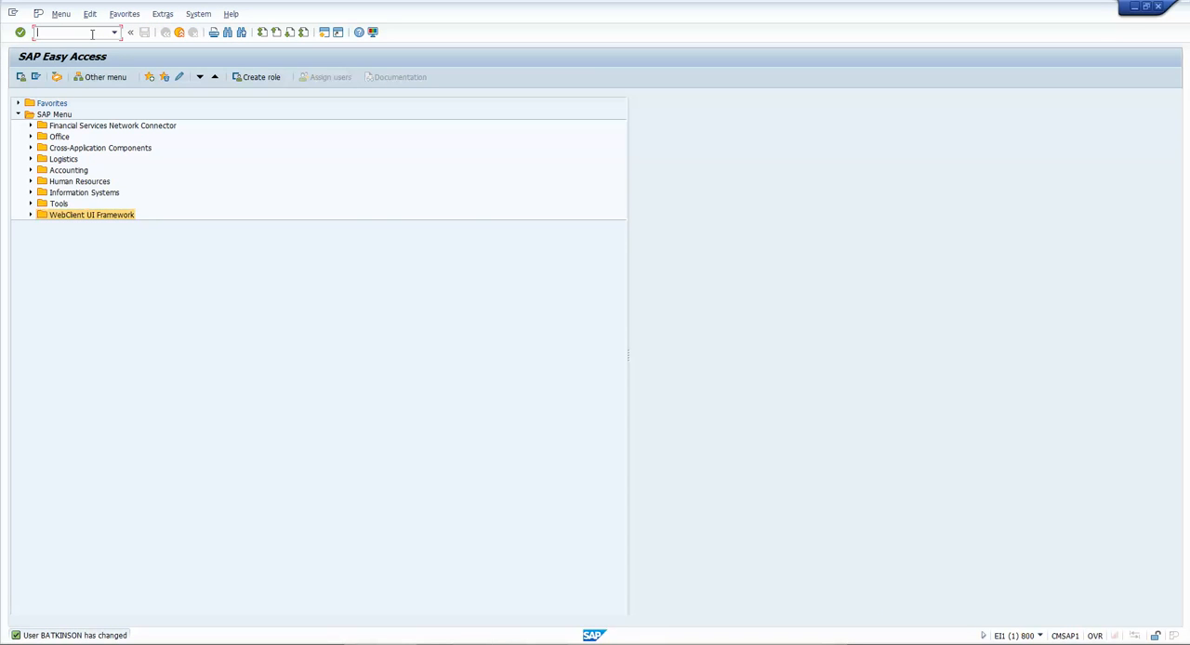
# Run transaction PA40 to display the Z1 Personnel Actions list.
pyautogui.write('PA4')
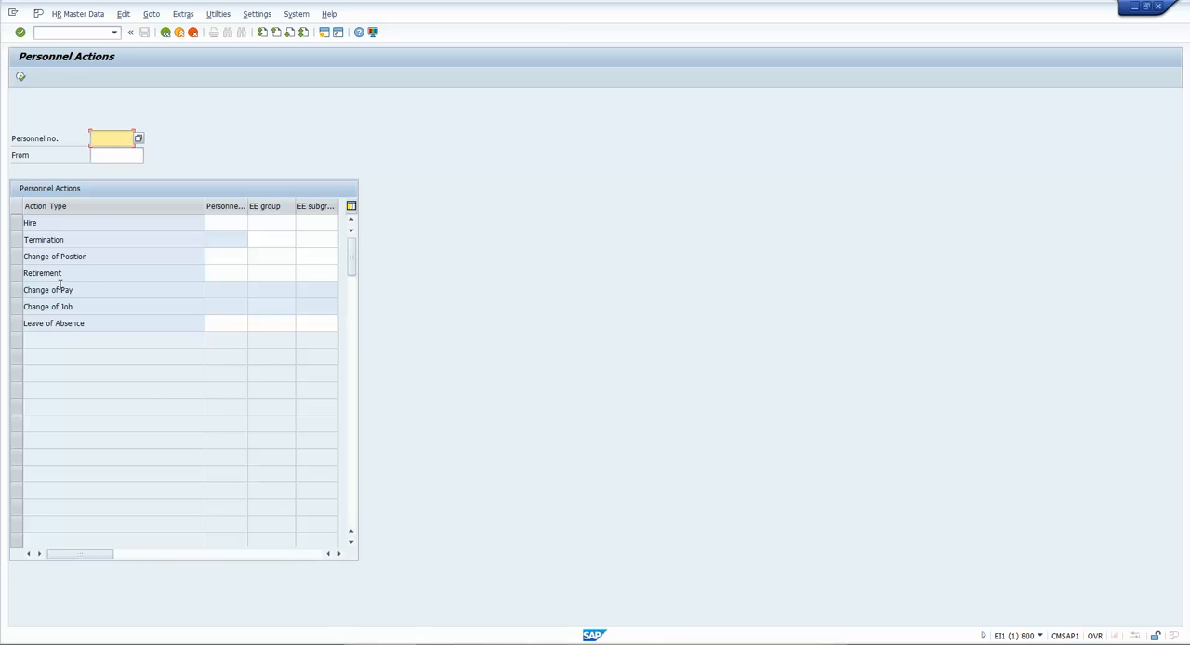
pyautogui.click(109, 137)
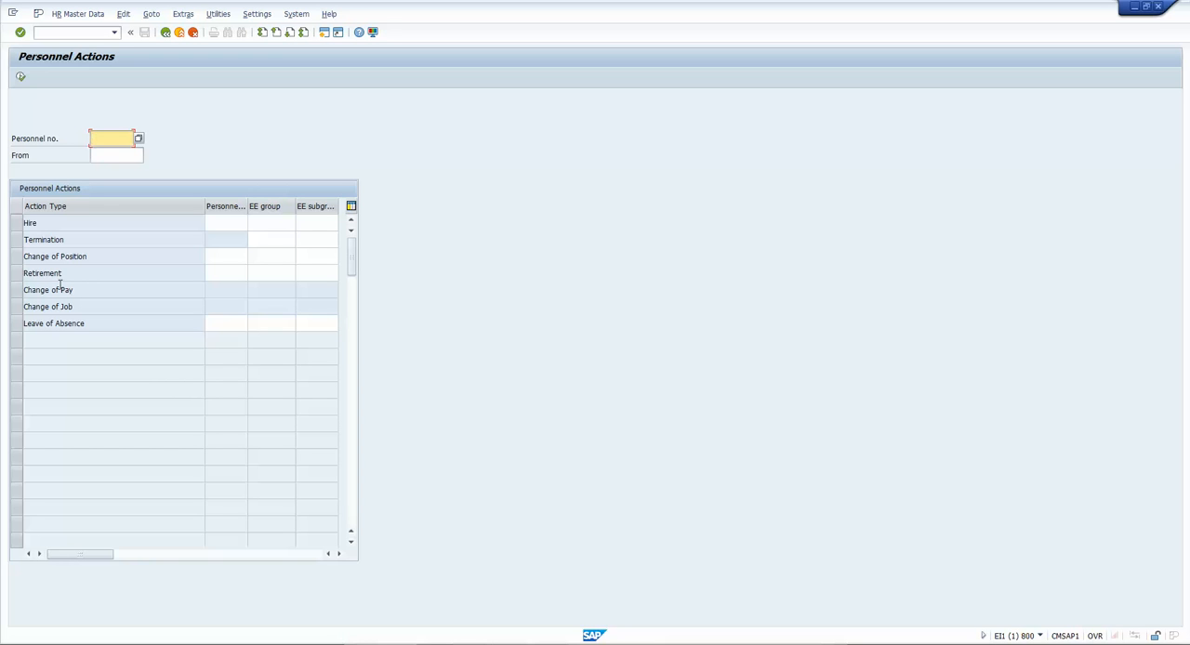
pyautogui.click(110, 138)
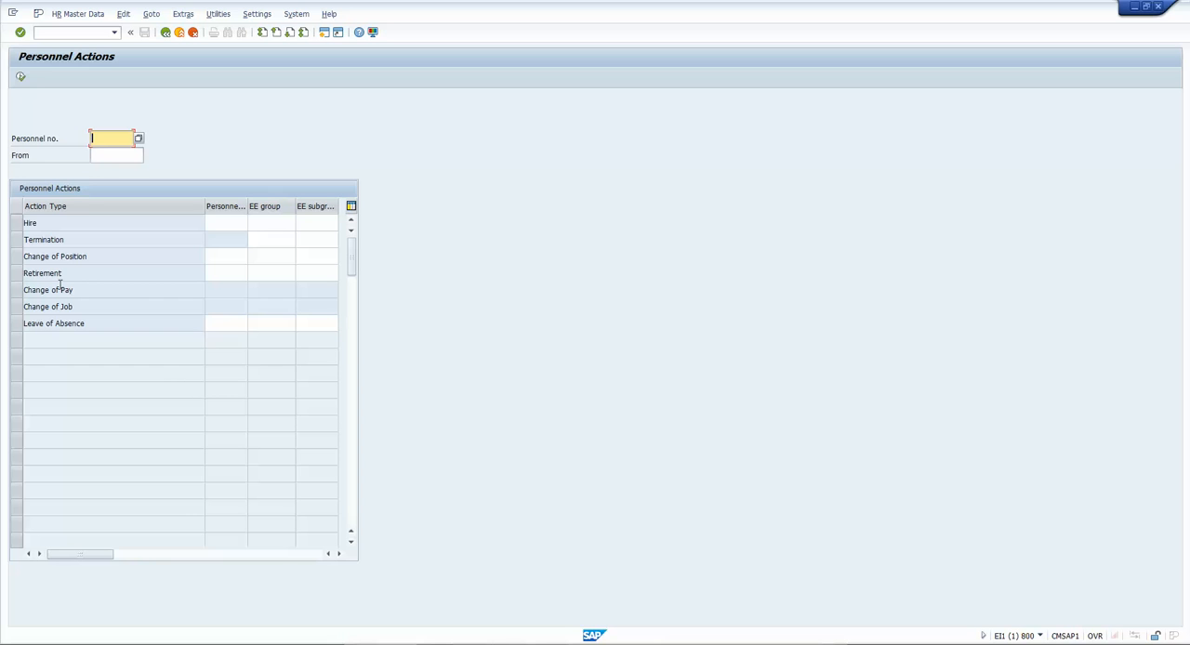